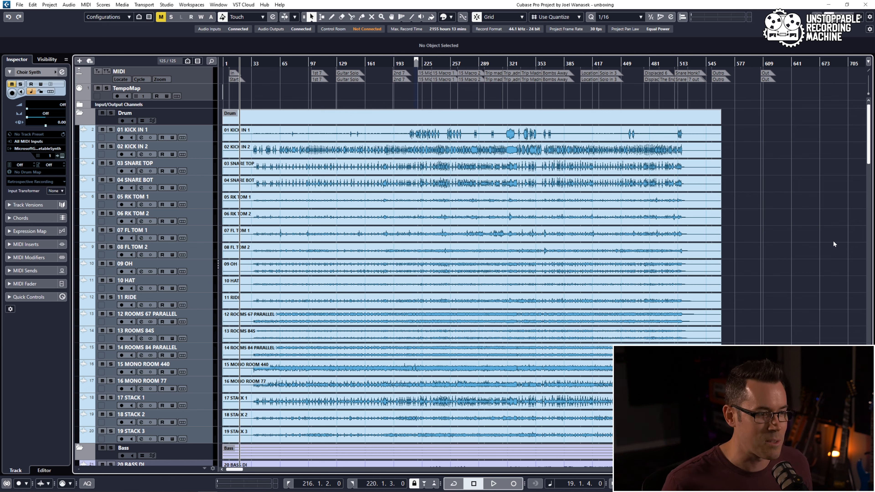
mouse_move(779, 257)
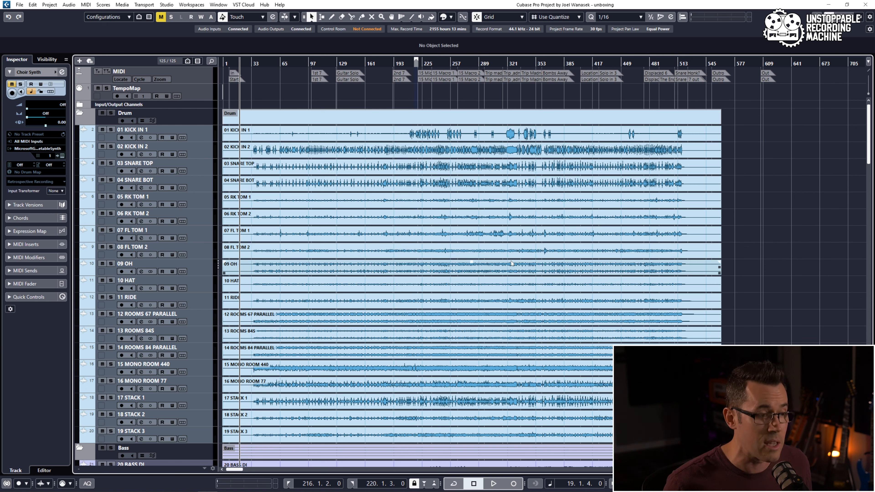
Start playback from around bar 97 across the drum tracks.
click(493, 483)
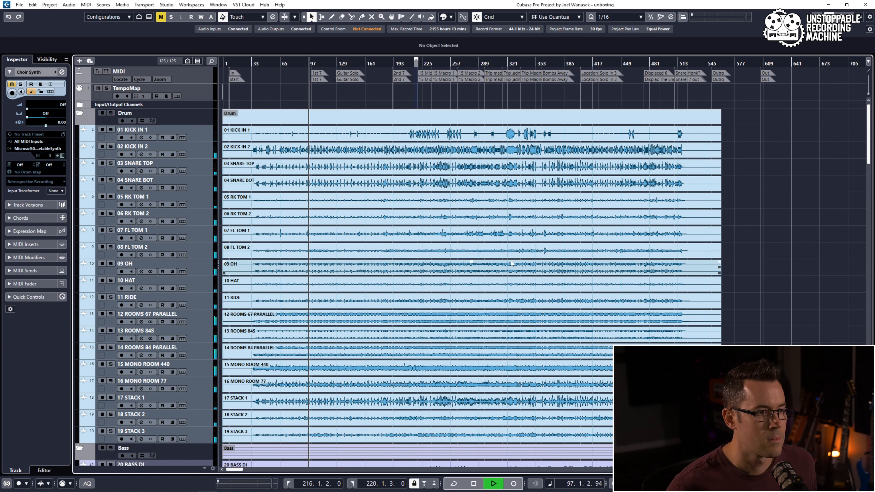
Scroll down through the Bass, Guitar, Synths and MIDI trigger folders and back up during playback.
scroll(down, 3)
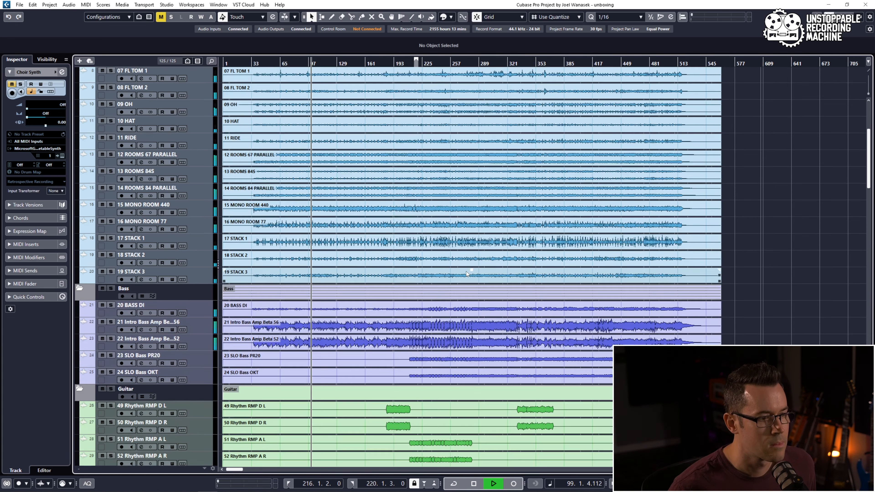
scroll(down, 3)
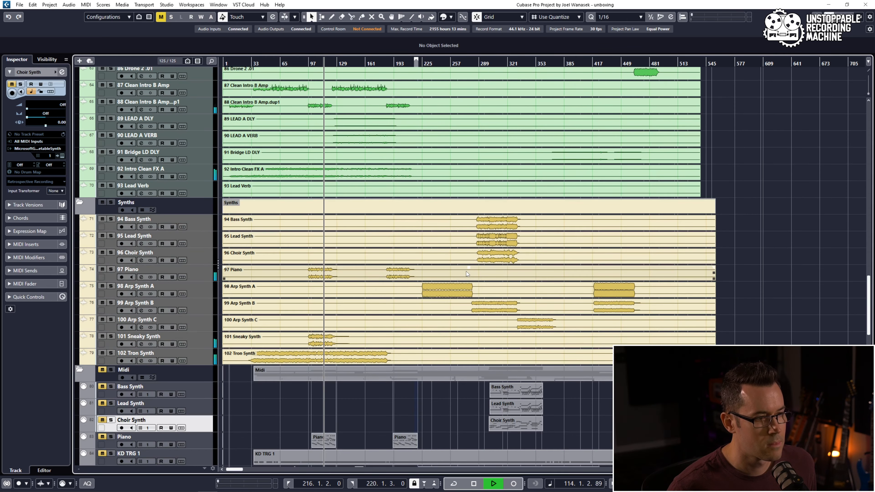
scroll(down, 3)
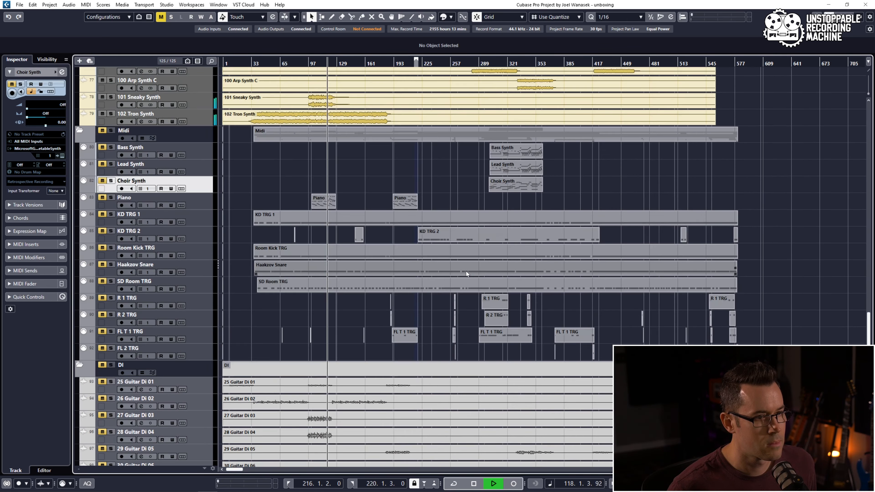
scroll(up, 3)
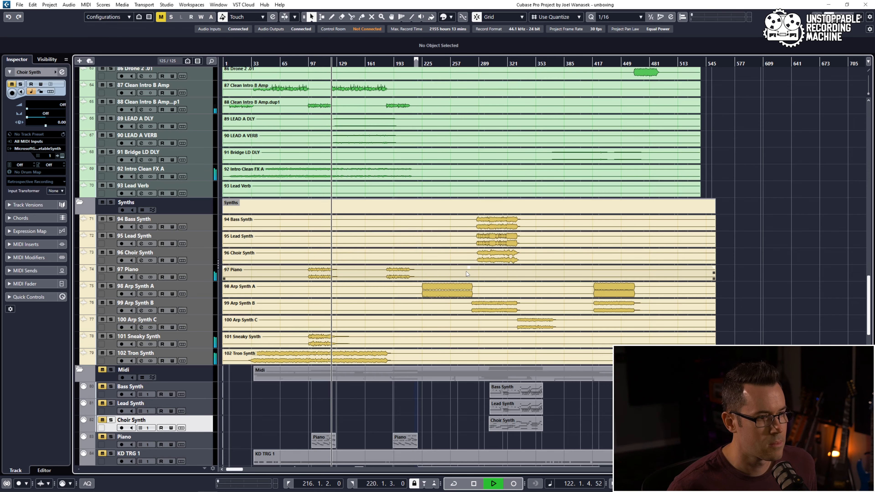
scroll(up, 3)
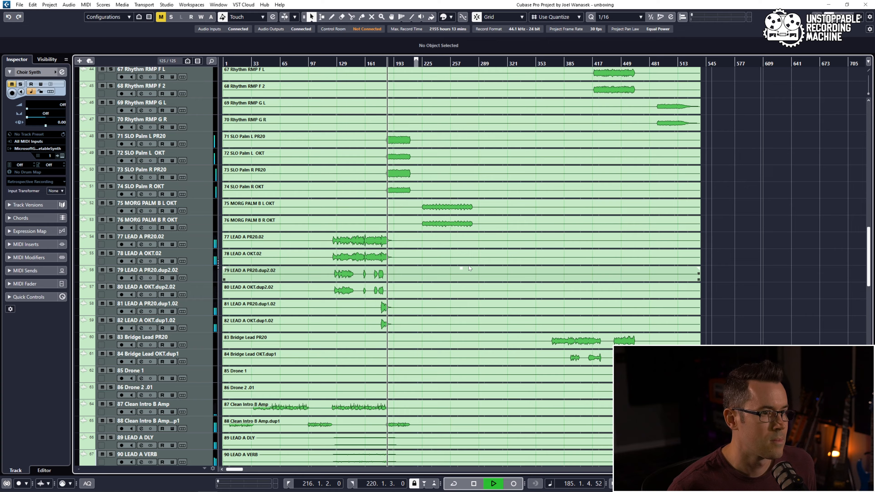
scroll(up, 3)
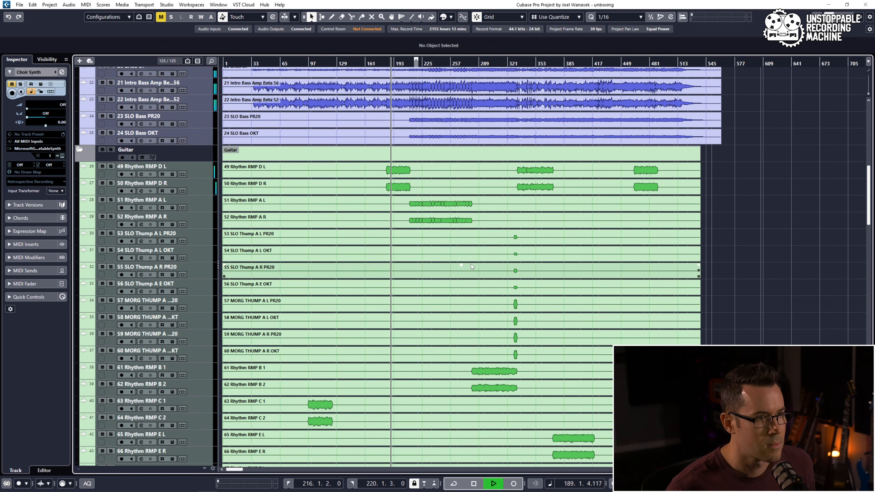
scroll(down, 3)
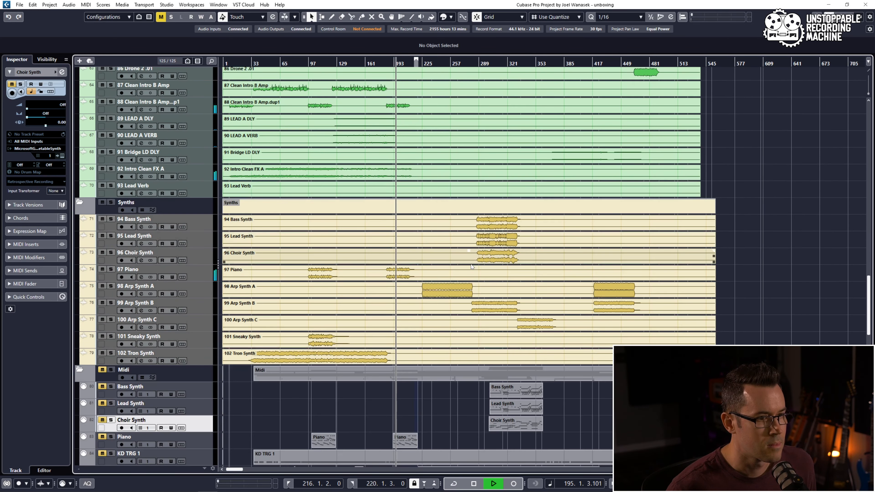
scroll(up, 3)
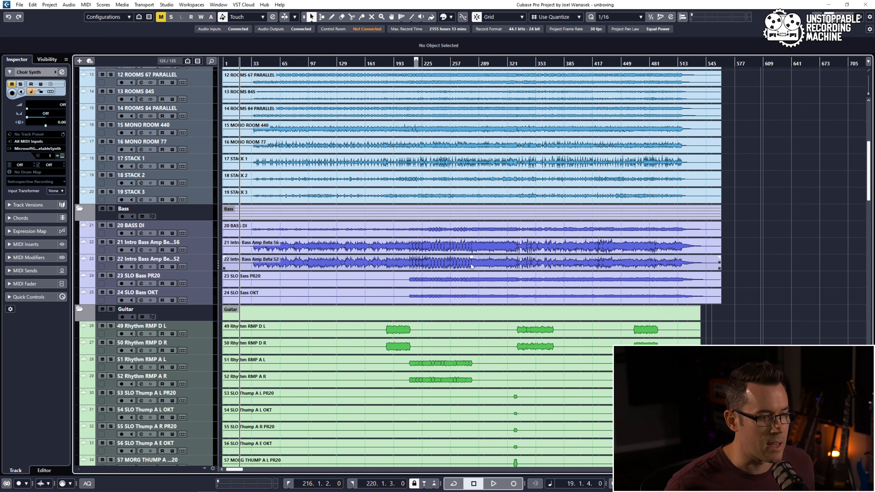
Scroll down to the Guitar folder track and select it to audition its rhythm parts.
scroll(down, 3)
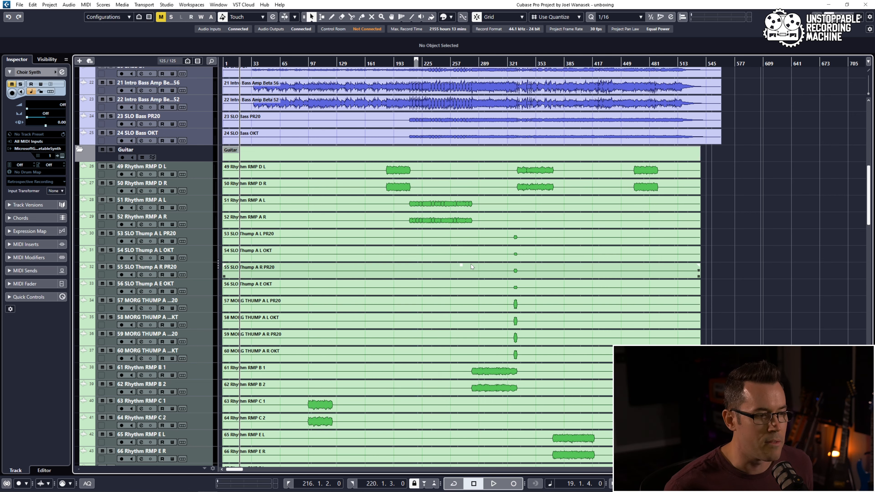
scroll(down, 3)
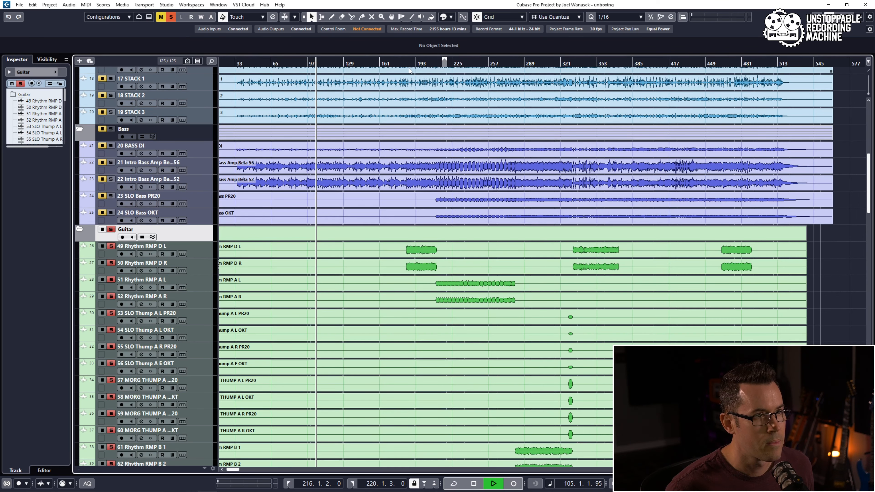
click(409, 62)
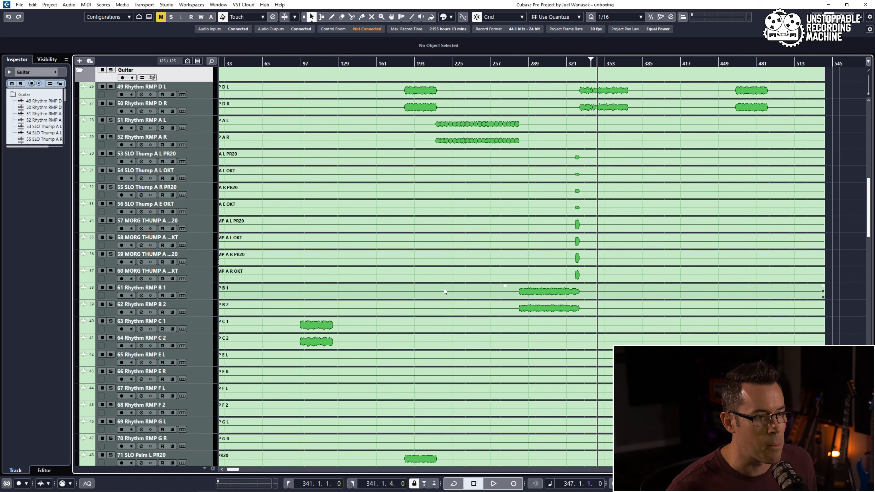
Scroll back up to the Drum folder with the play position resting at bar 341.
scroll(up, 3)
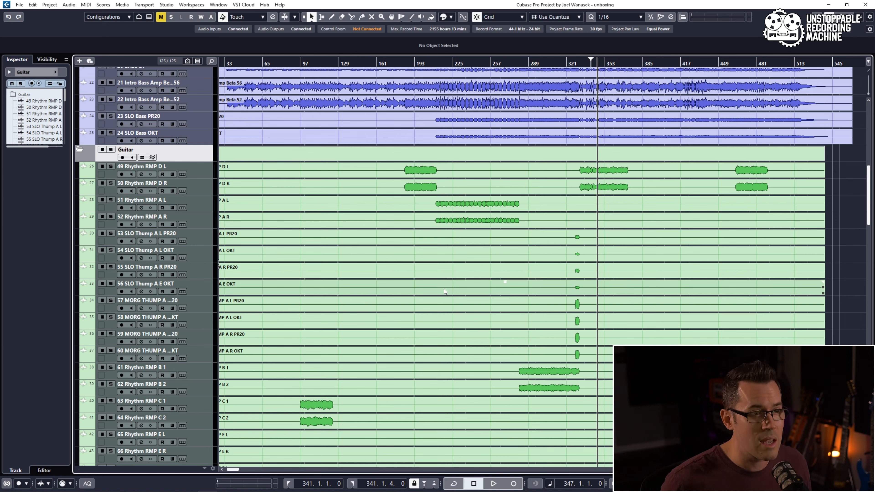
mouse_move(408, 331)
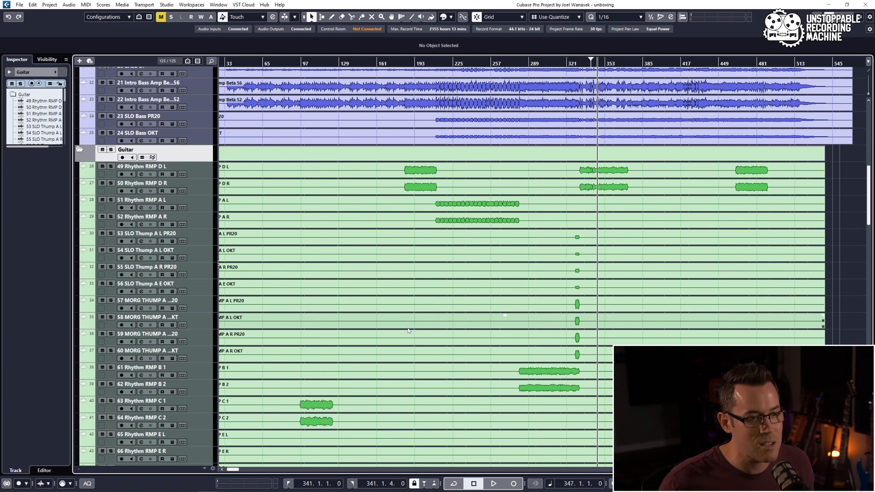
mouse_move(550, 255)
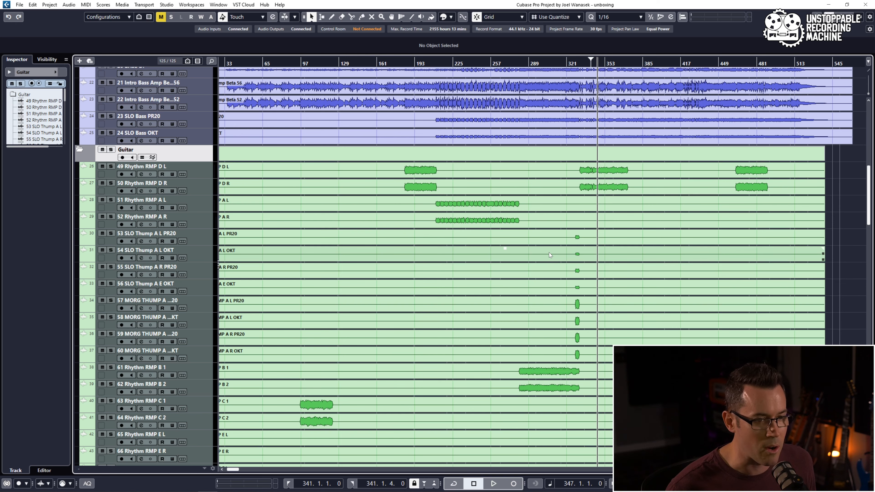
scroll(down, 3)
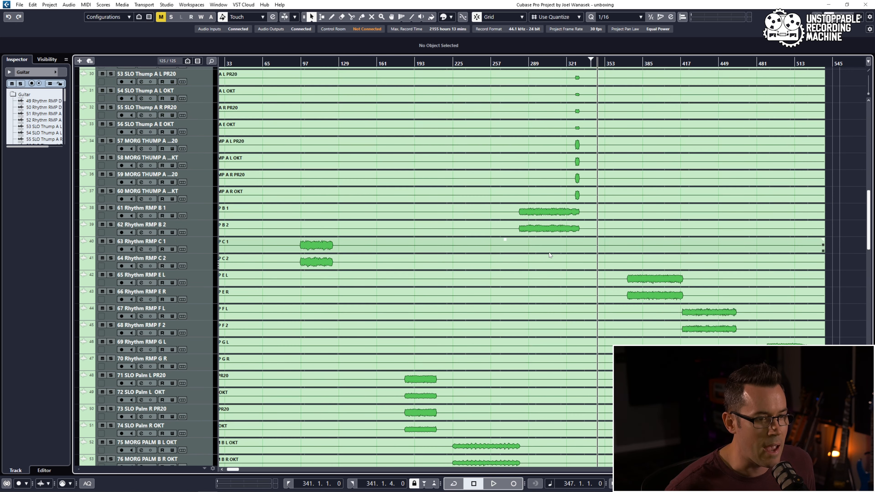
scroll(down, 3)
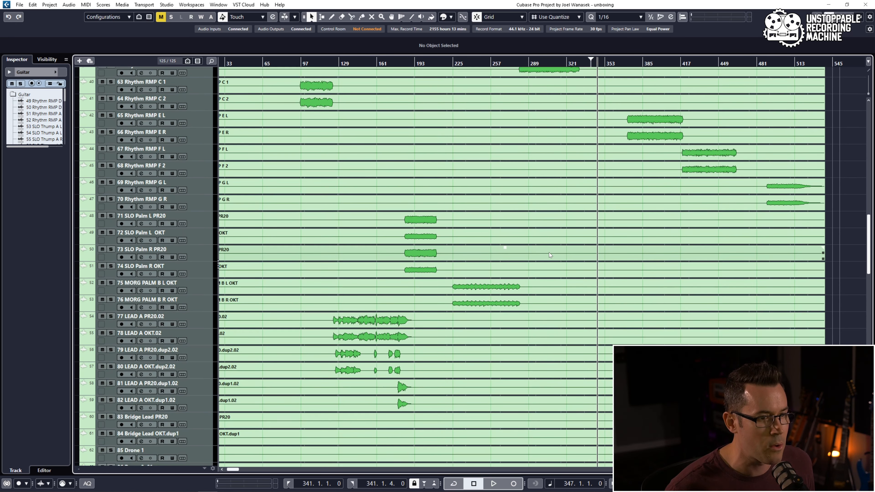
scroll(up, 3)
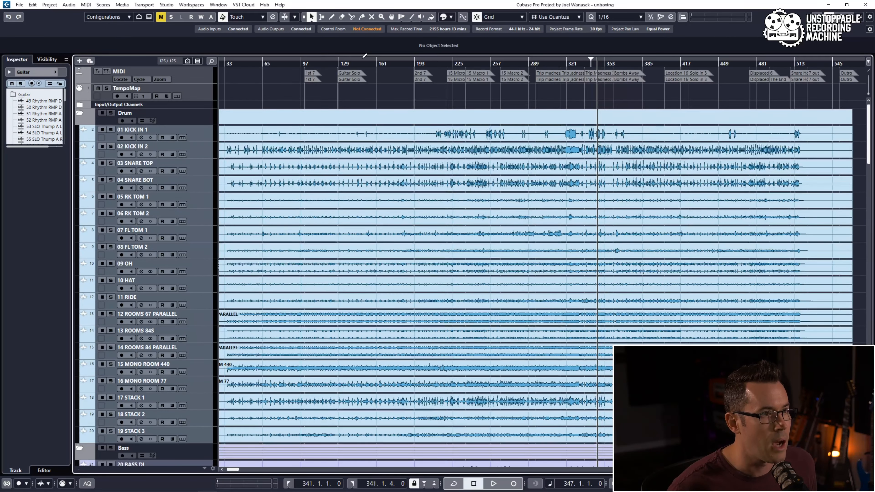
Move the project cursor to about bar 150 and scroll down to the LEAD A guitar tracks.
click(364, 63)
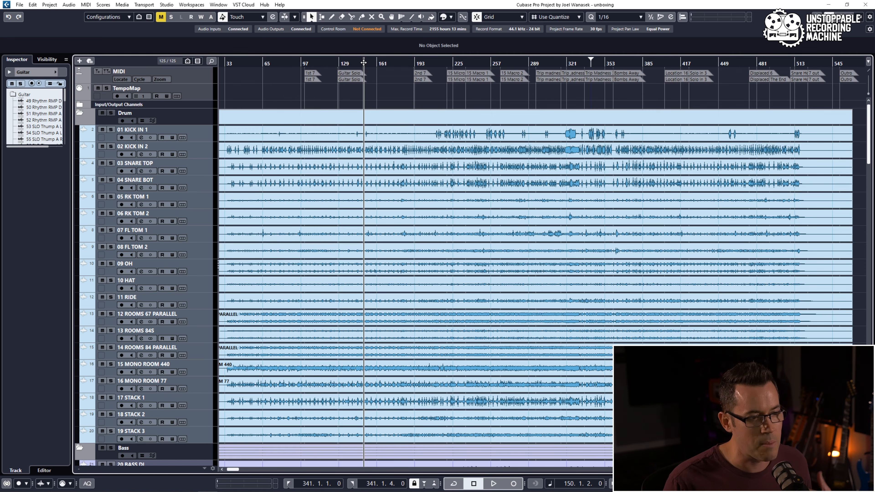
scroll(down, 3)
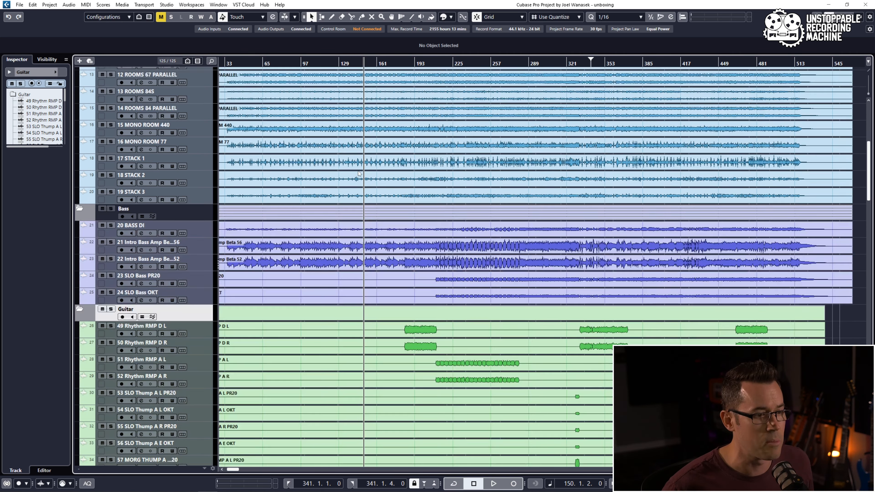
scroll(down, 3)
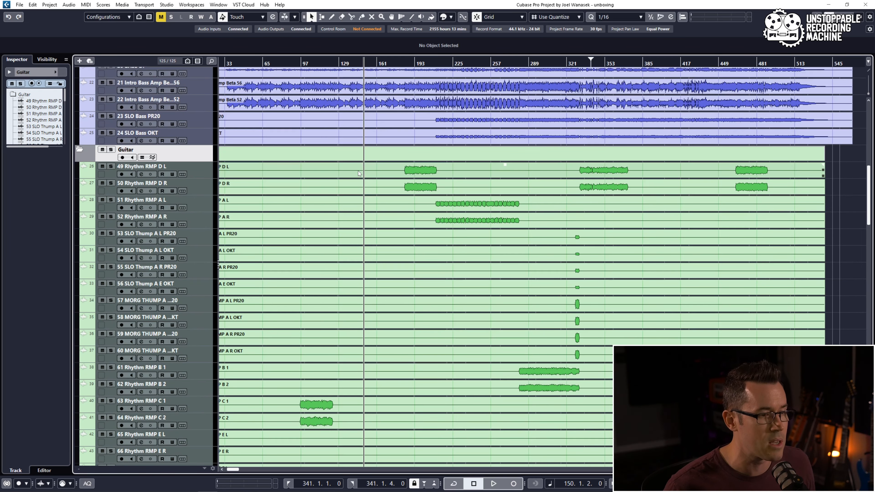
scroll(down, 3)
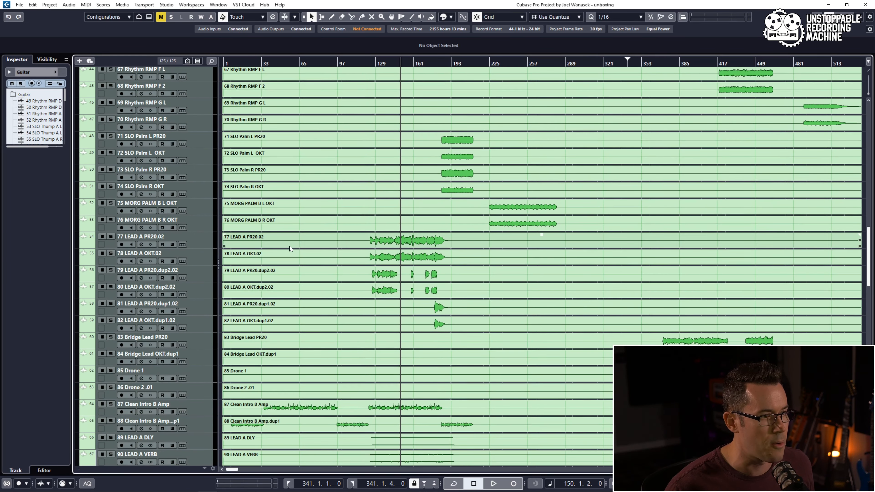
scroll(down, 3)
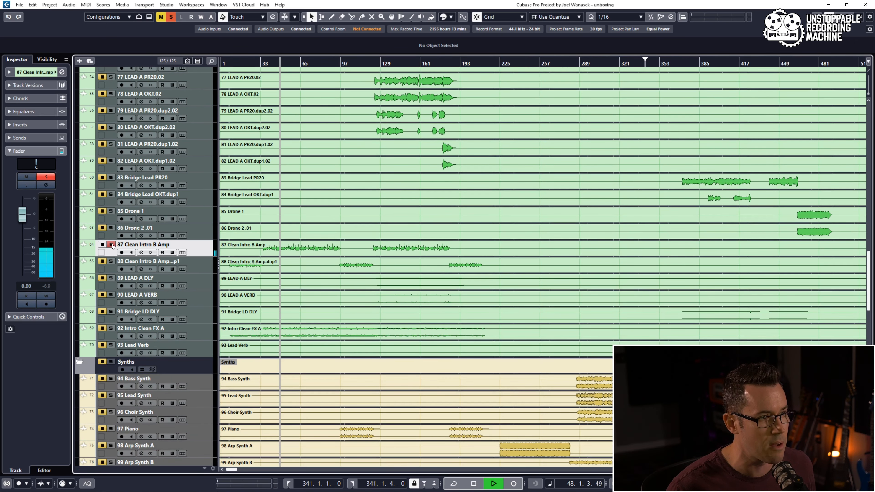
click(110, 244)
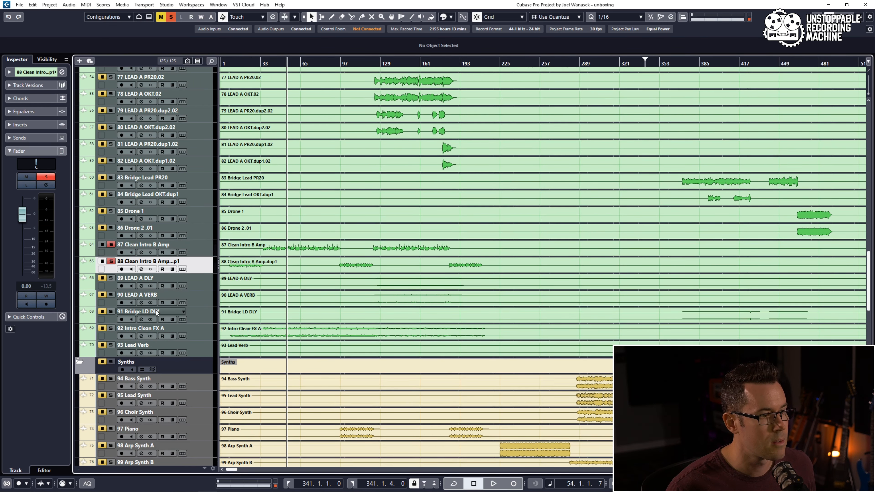
click(140, 329)
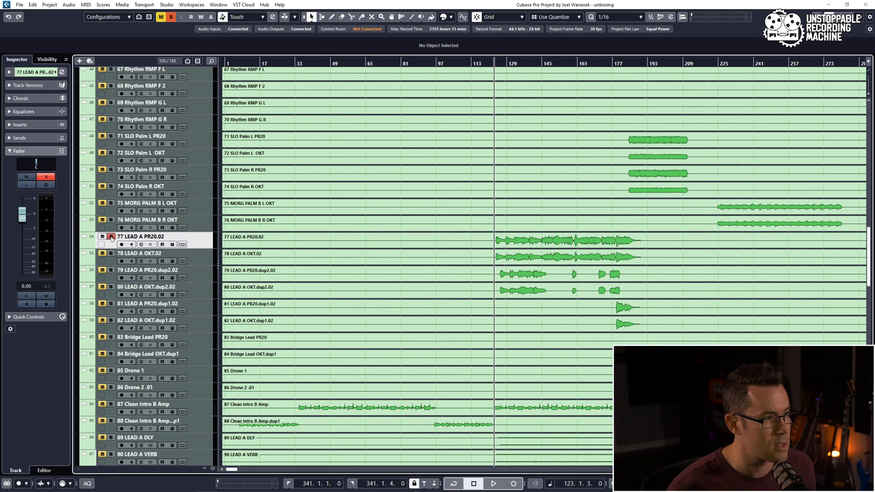
click(493, 484)
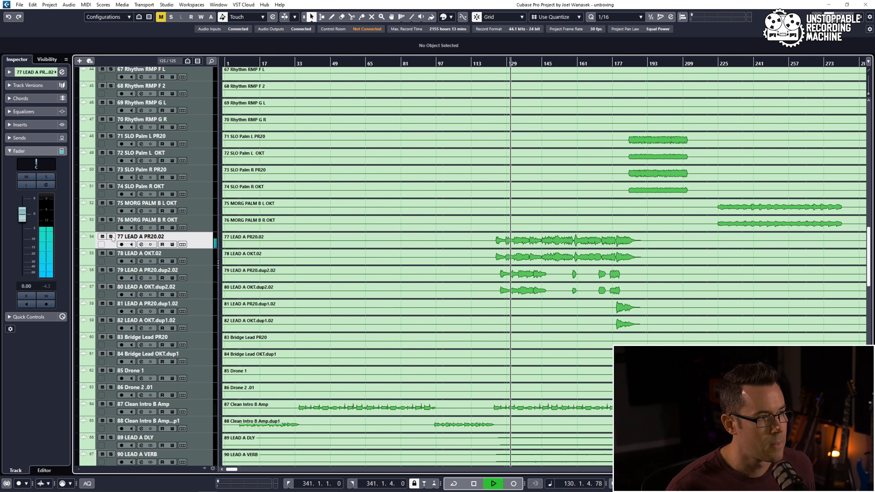
click(111, 237)
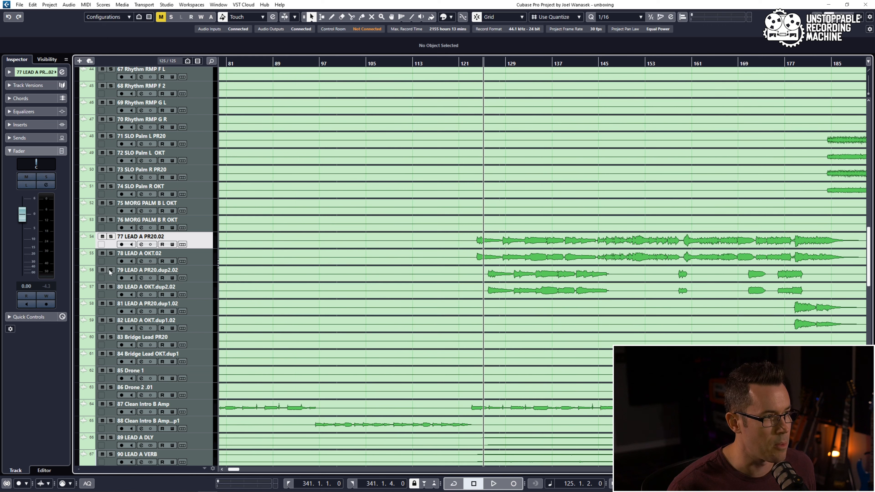
click(110, 271)
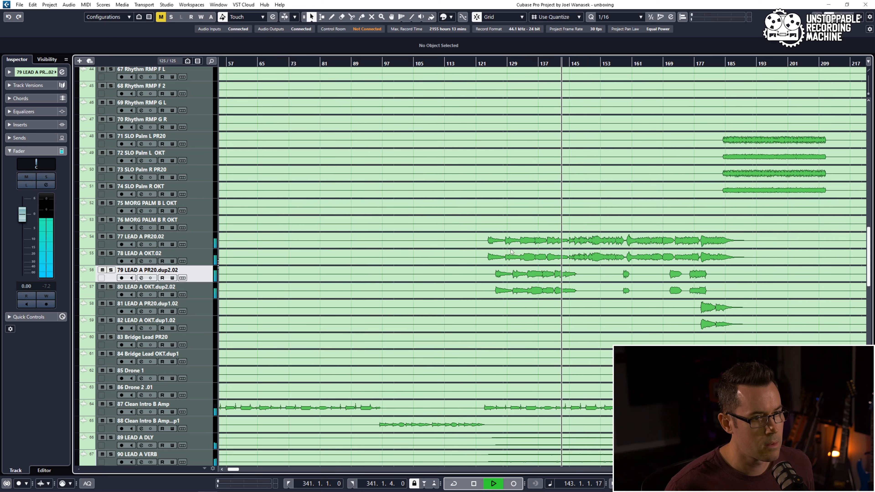
scroll(down, 3)
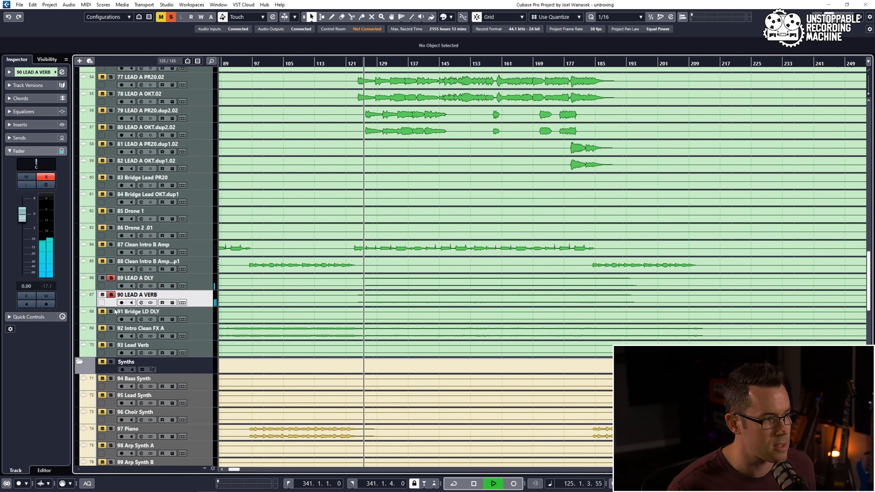
click(141, 329)
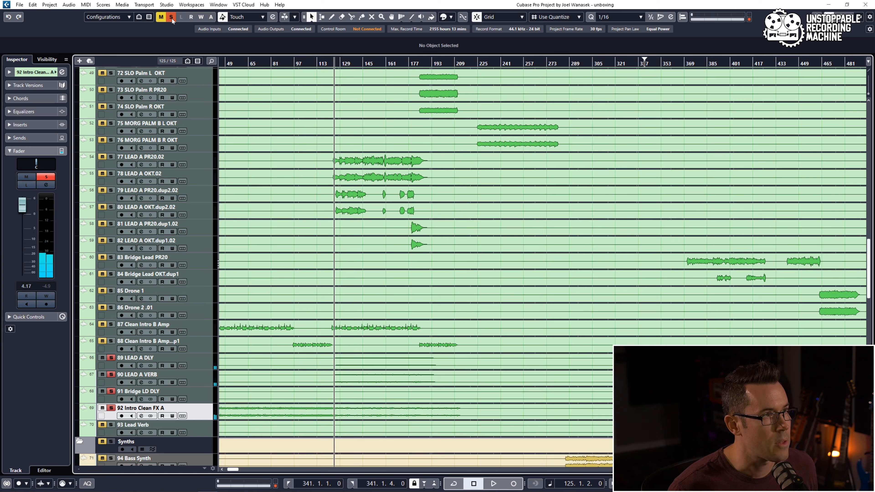
scroll(up, 3)
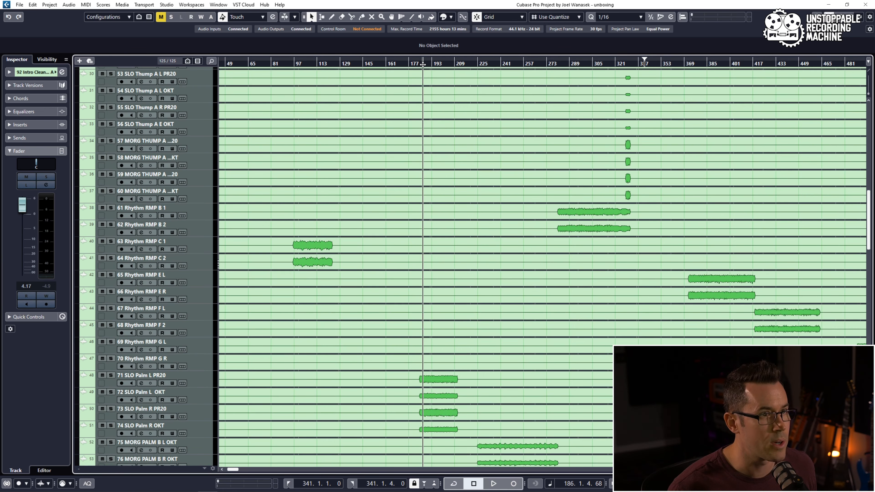
scroll(up, 3)
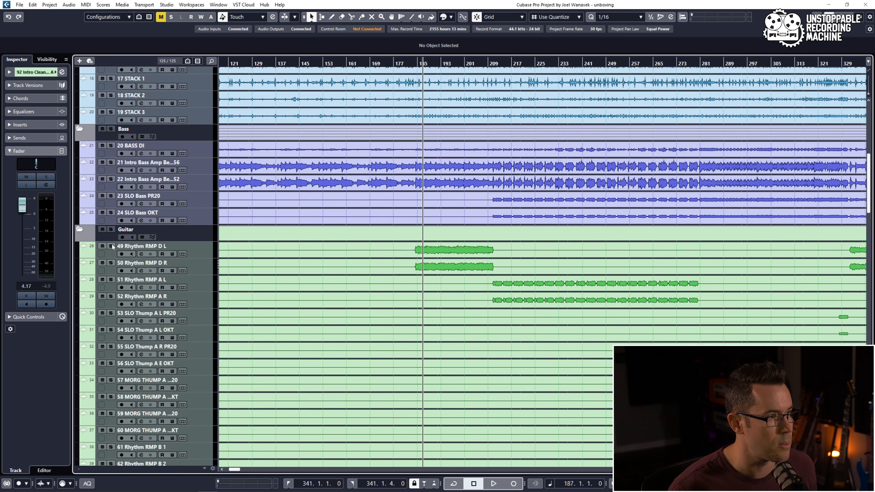
click(110, 263)
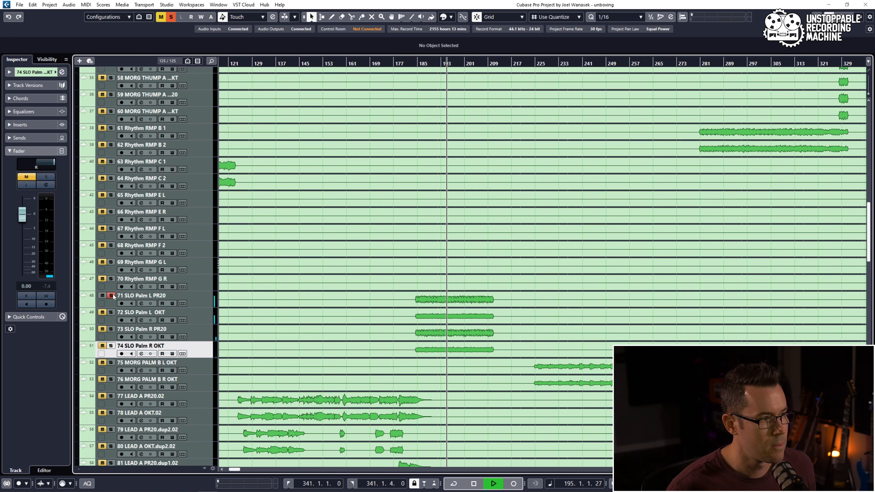
scroll(up, 3)
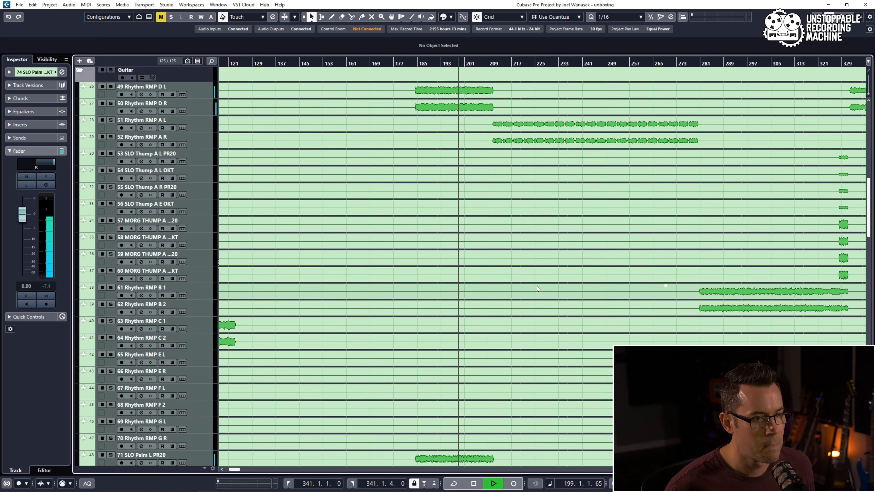
scroll(up, 3)
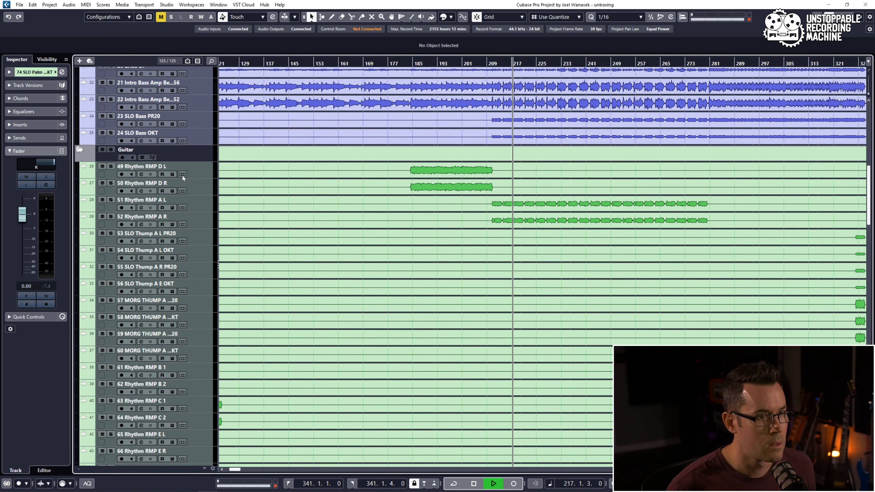
click(142, 216)
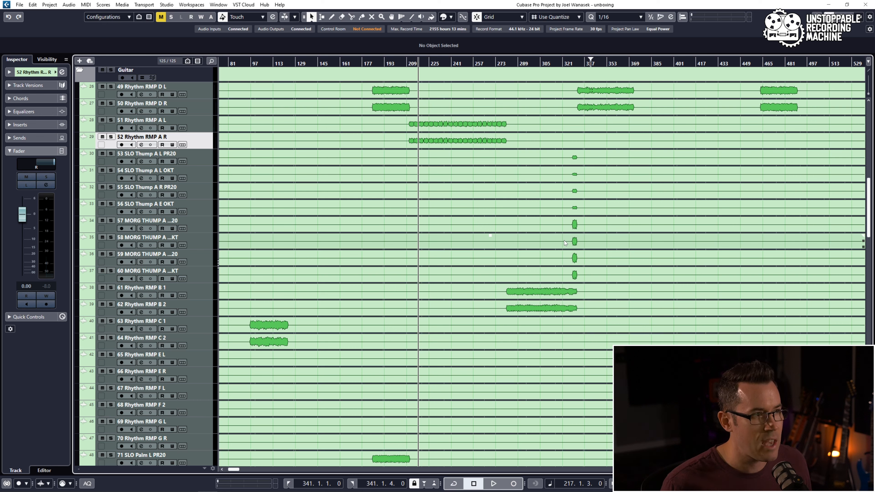
mouse_move(725, 253)
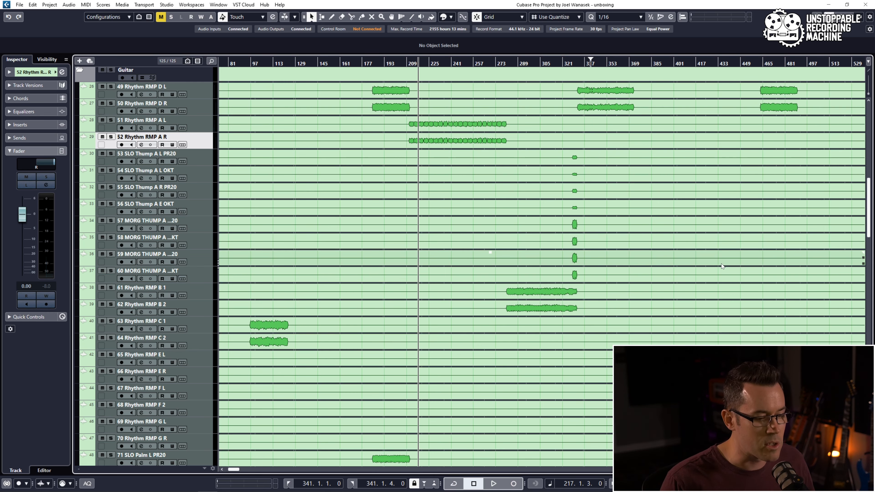
mouse_move(671, 264)
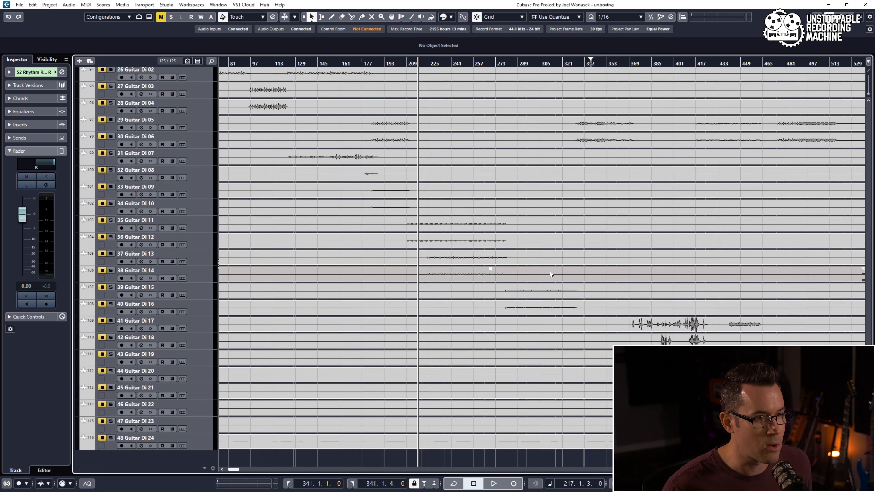
Scroll through the guitar DI, MIDI and synth folders of the arrangement.
scroll(up, 3)
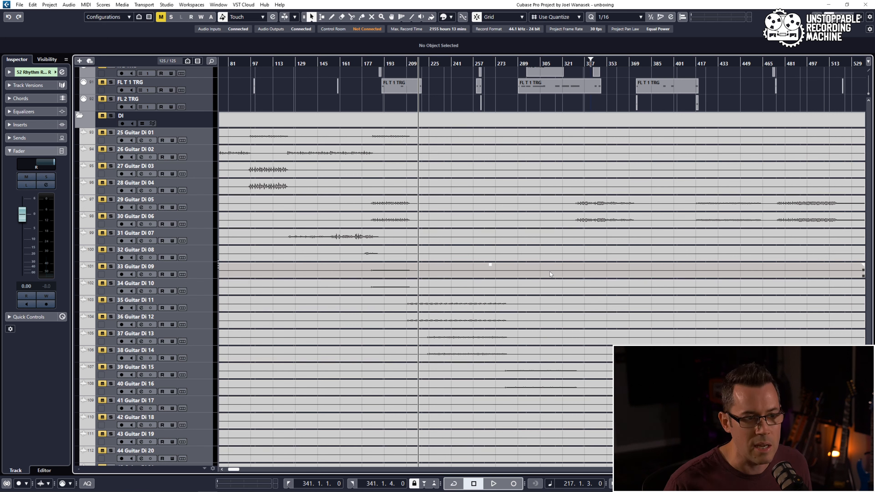
mouse_move(613, 103)
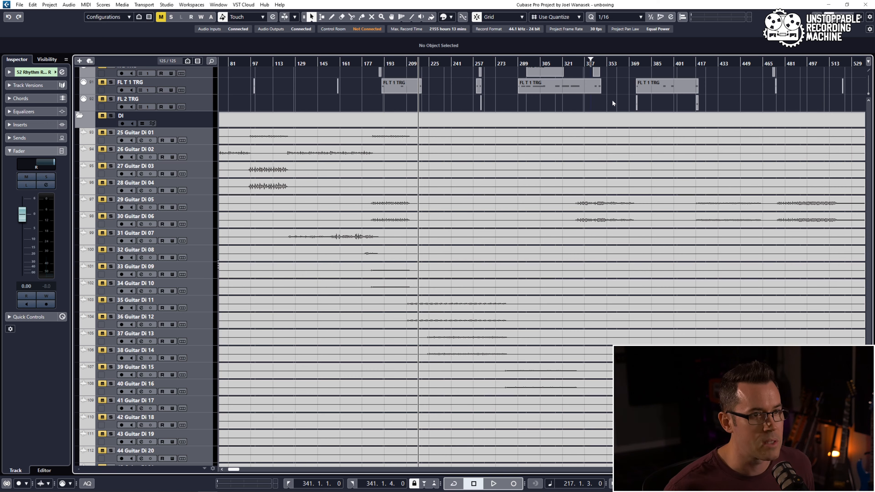
scroll(right, 3)
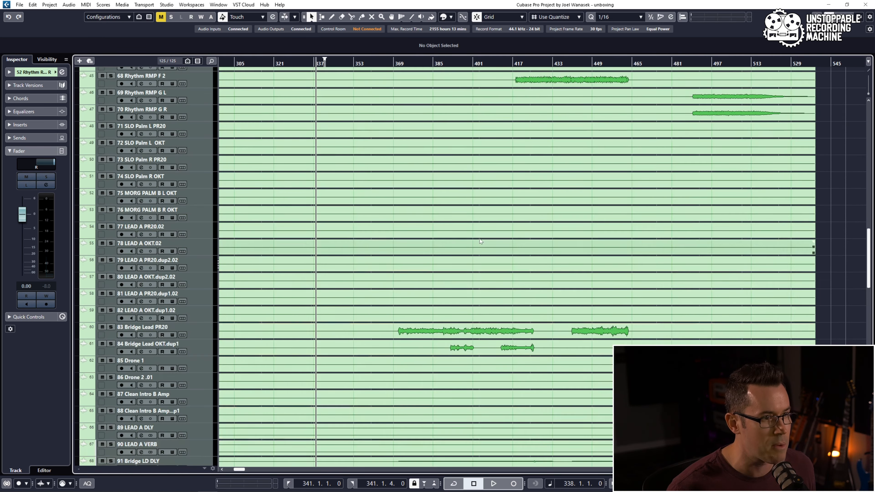
scroll(up, 3)
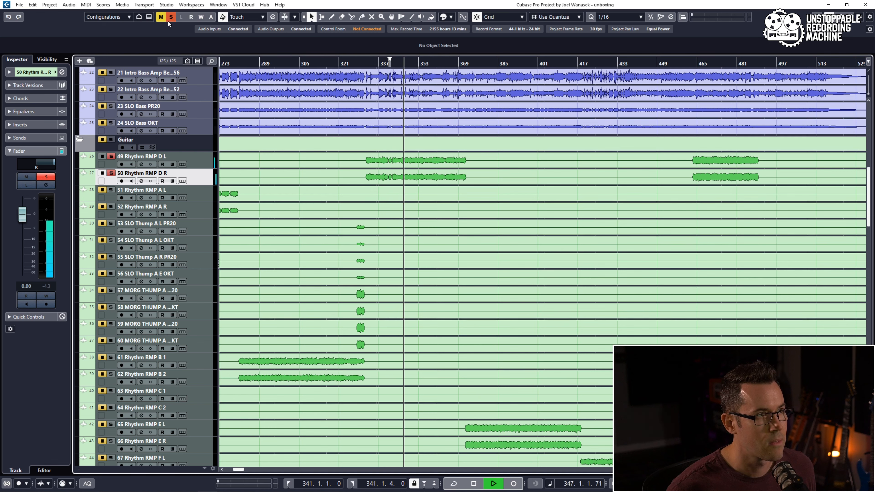
scroll(down, 3)
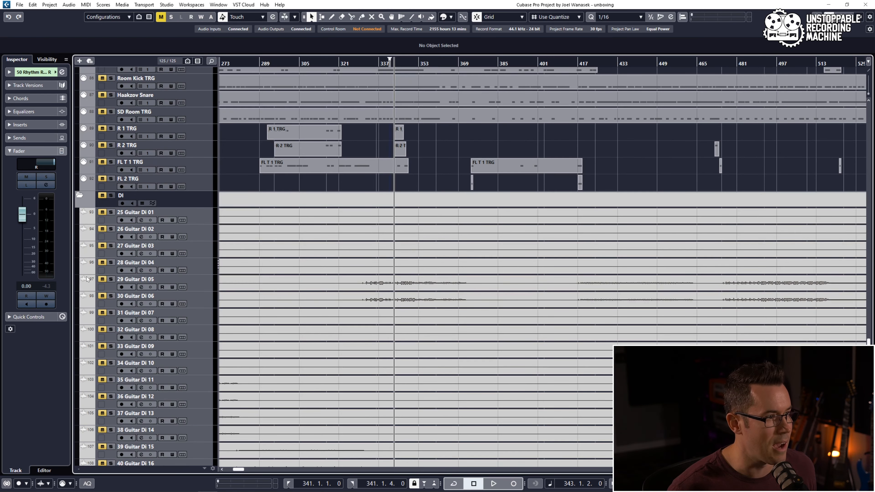
Clear every soloed track and scroll back up to the Drum folder's kick, snare, tom and room tracks.
click(111, 297)
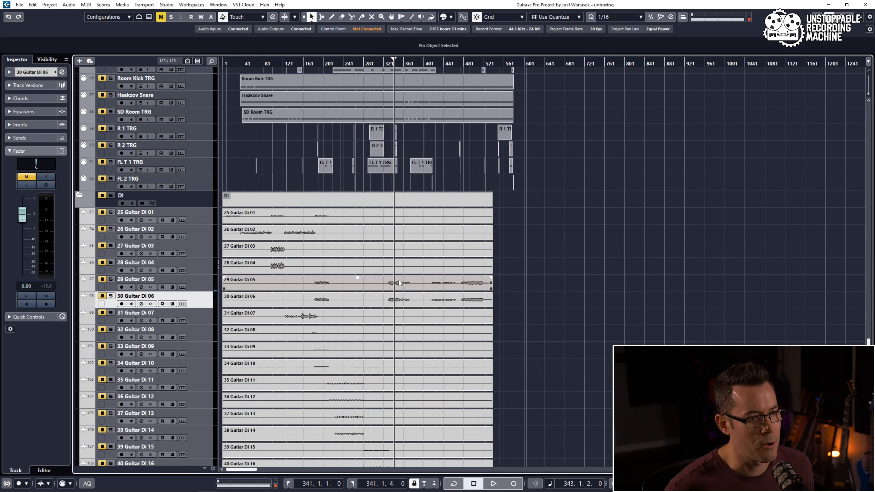
scroll(down, 3)
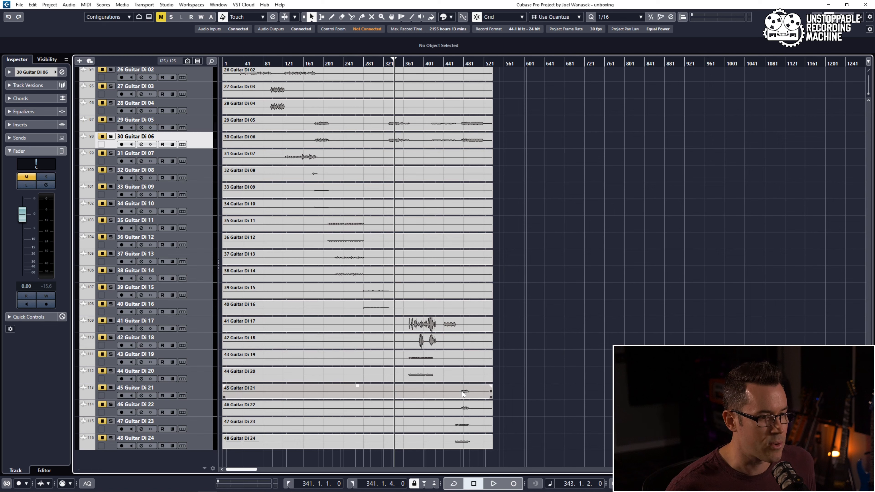
scroll(up, 3)
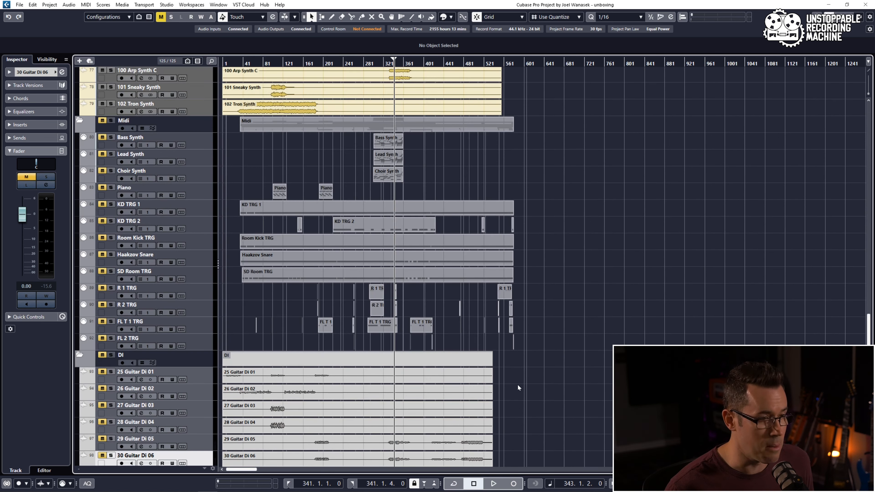
scroll(down, 3)
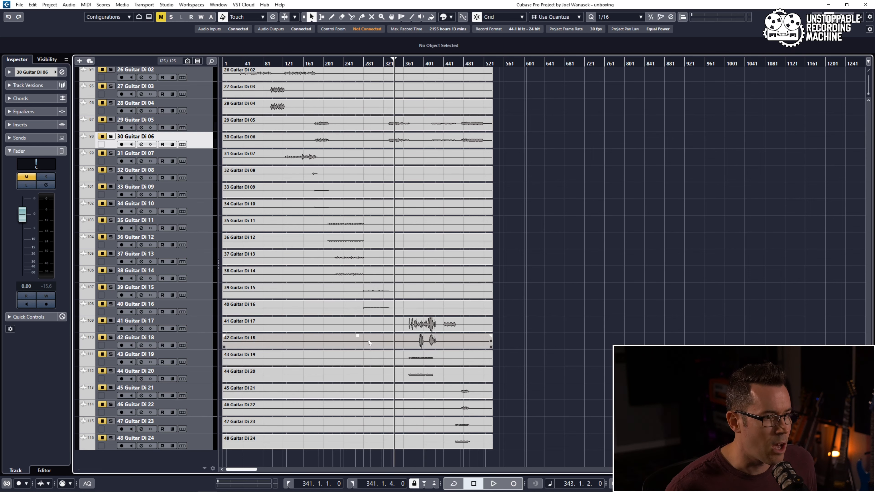
scroll(up, 3)
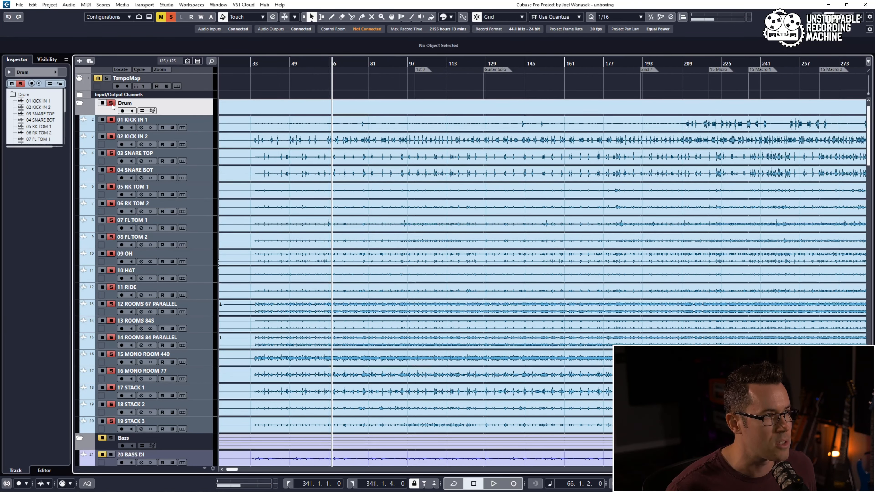
Play the soloed kick and snare tracks, stop, and scroll through the synth tracks.
click(493, 483)
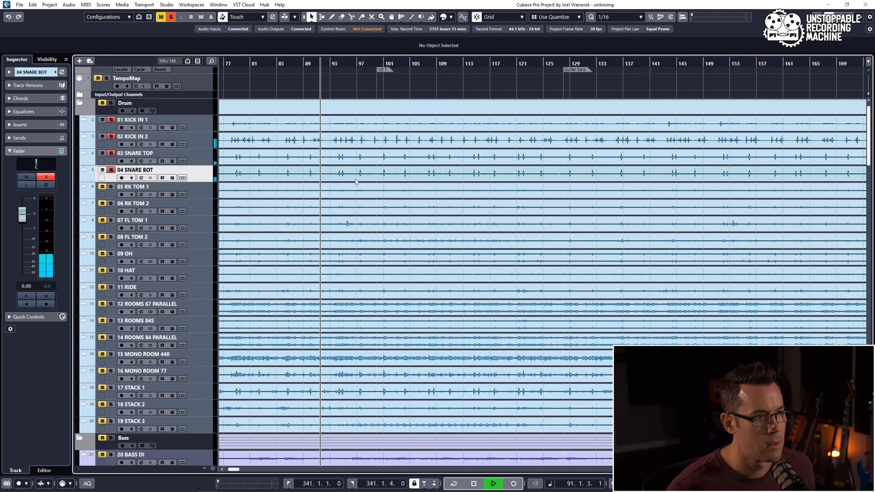
click(472, 483)
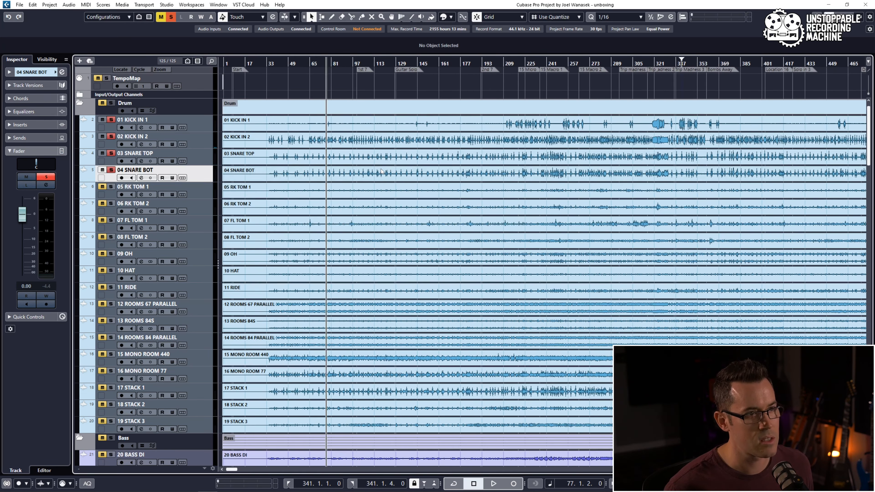
scroll(down, 3)
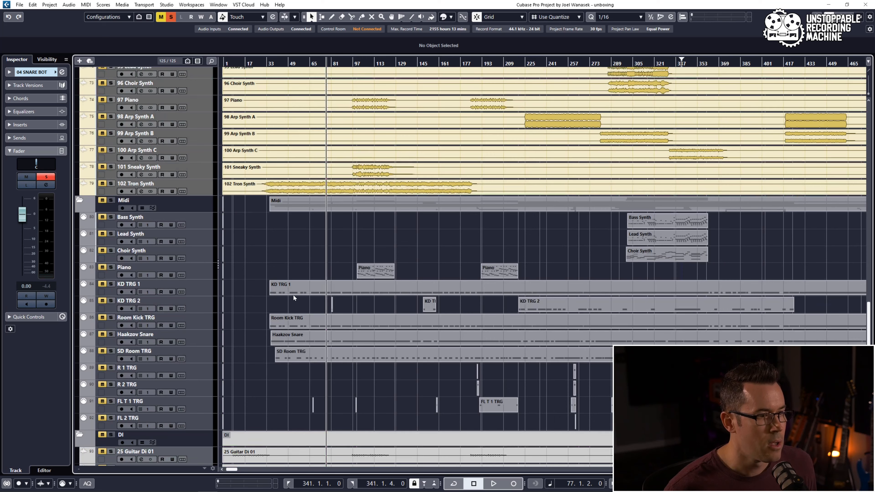
scroll(up, 3)
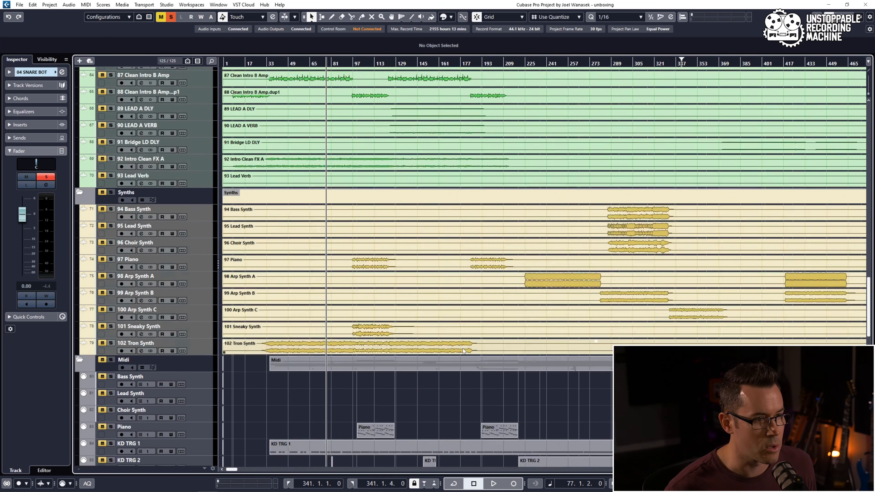
scroll(up, 3)
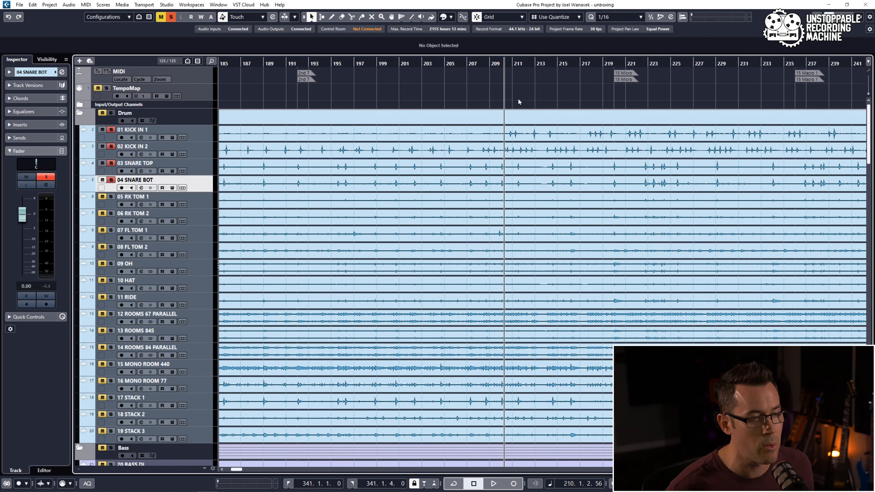
Play briefly from around bar 210, stop, and solo the overhead track 09 OH on its own.
click(493, 483)
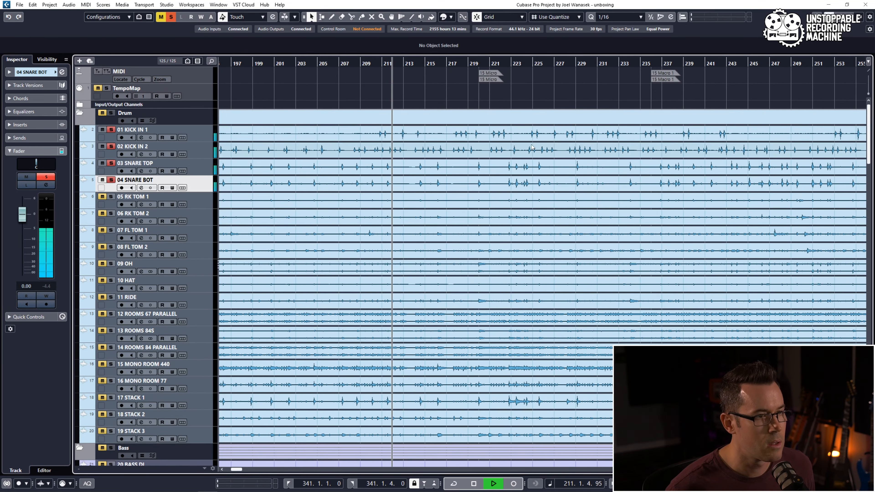
click(473, 483)
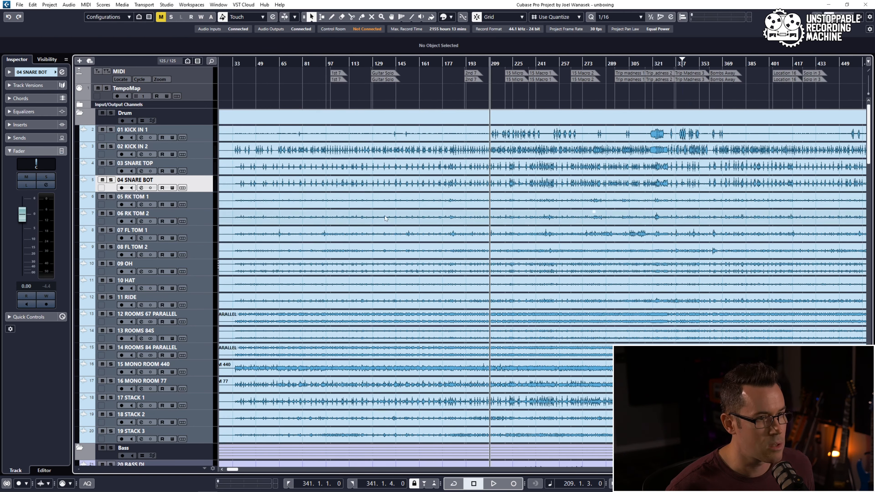
mouse_move(224, 273)
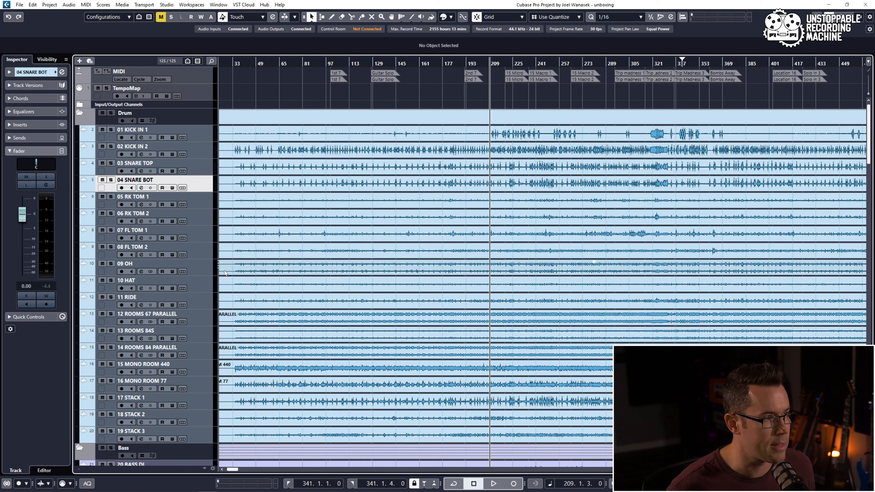
click(102, 264)
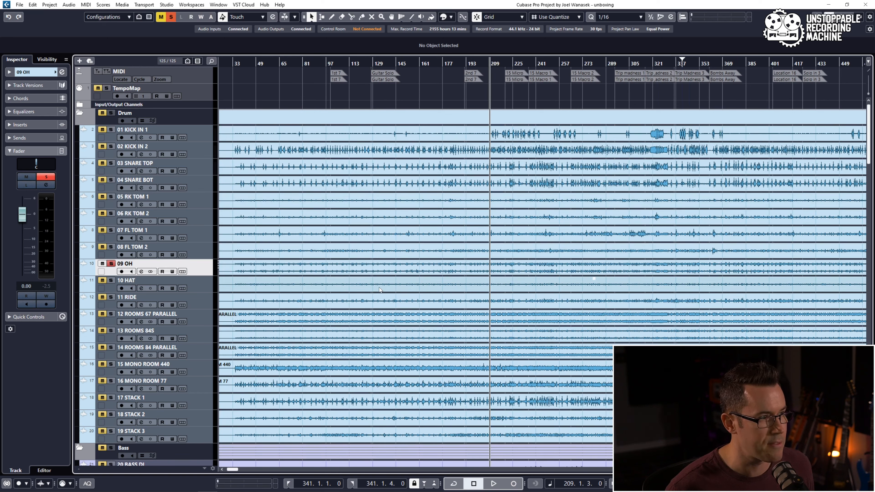
Play the overhead track, then solo 12 ROOMS 67 PARALLEL, 13 ROOMS 845 and MONO ROOM in turn.
click(493, 484)
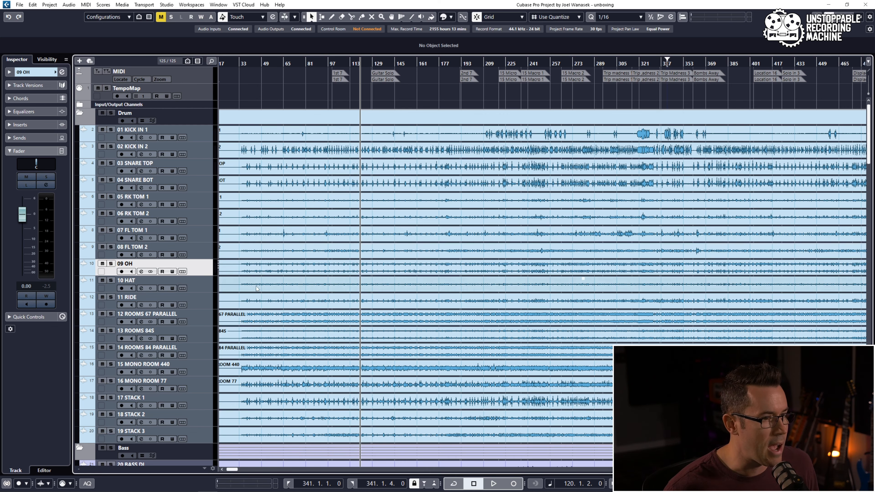
scroll(down, 3)
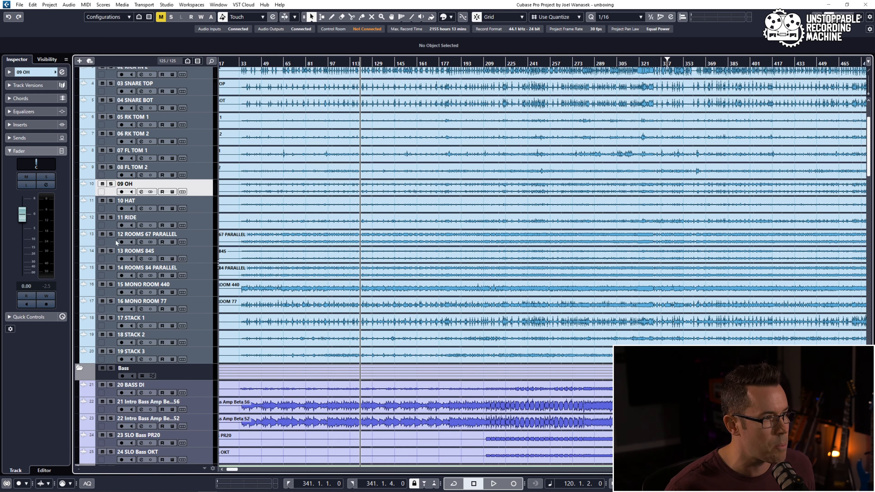
click(111, 233)
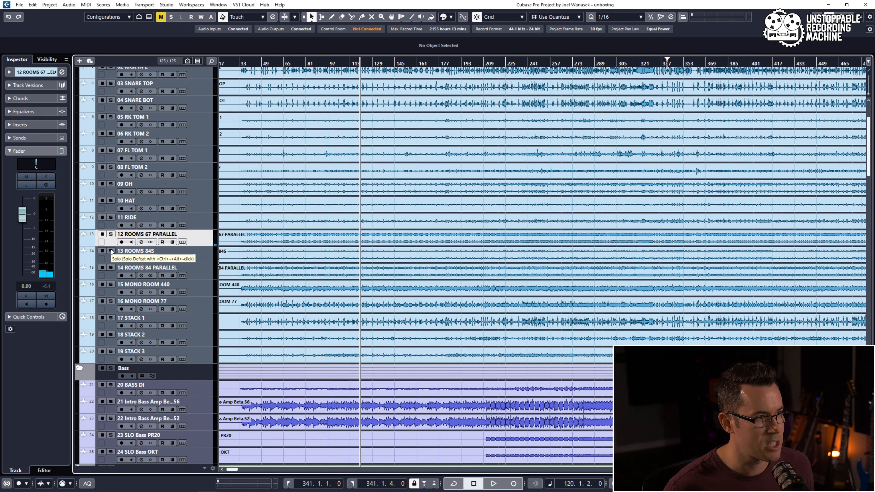
click(134, 251)
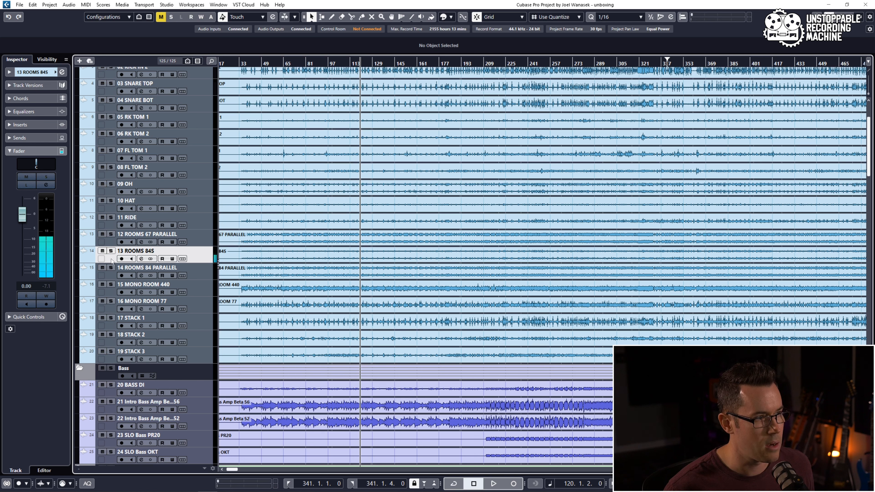
click(111, 267)
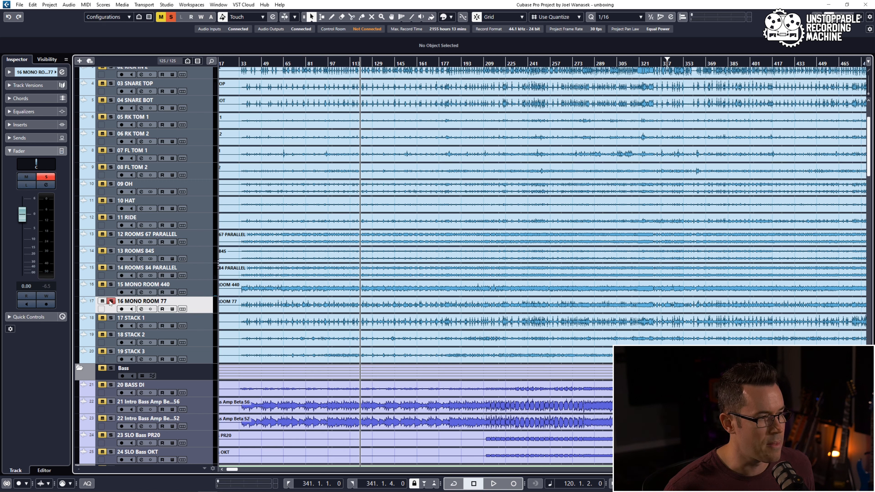
Audition the STACK tracks in solo, unsolo 18 STACK 2 and scroll down to the MIDI trigger and DI tracks.
click(493, 483)
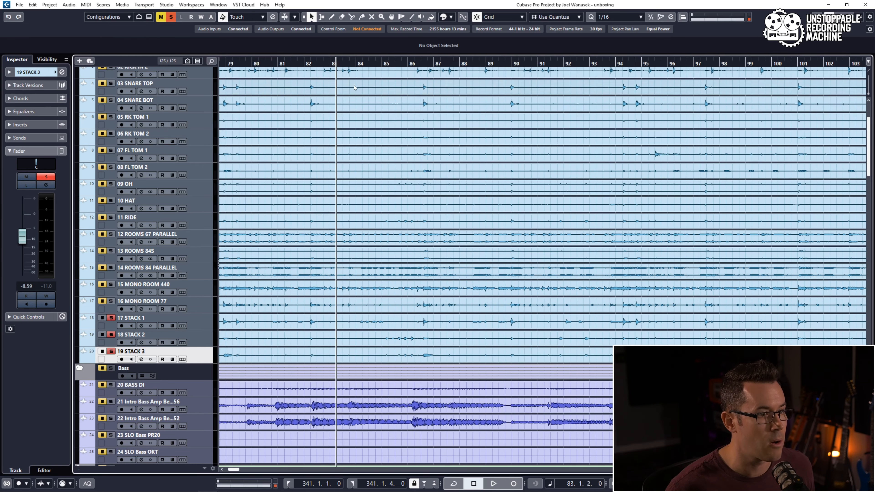
click(493, 483)
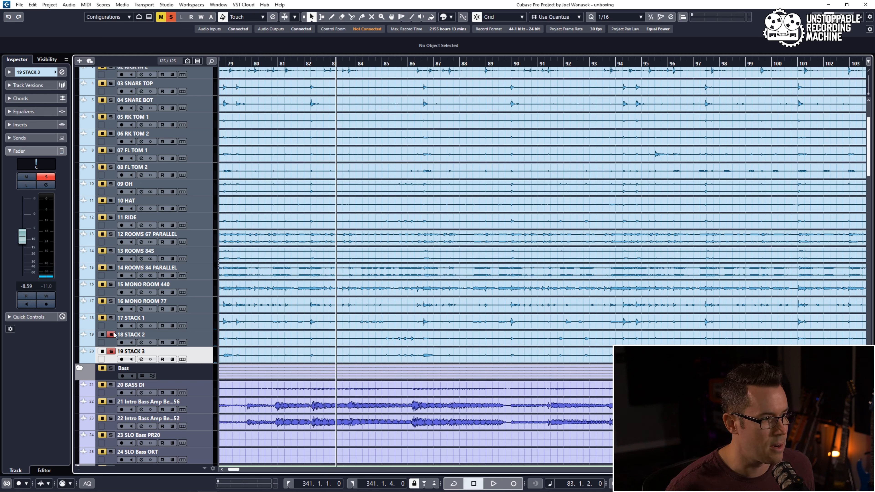
click(493, 483)
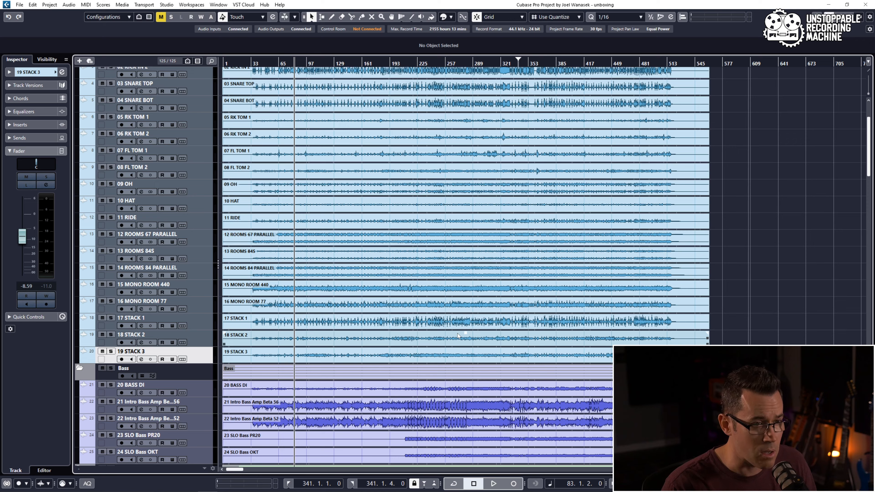
scroll(down, 3)
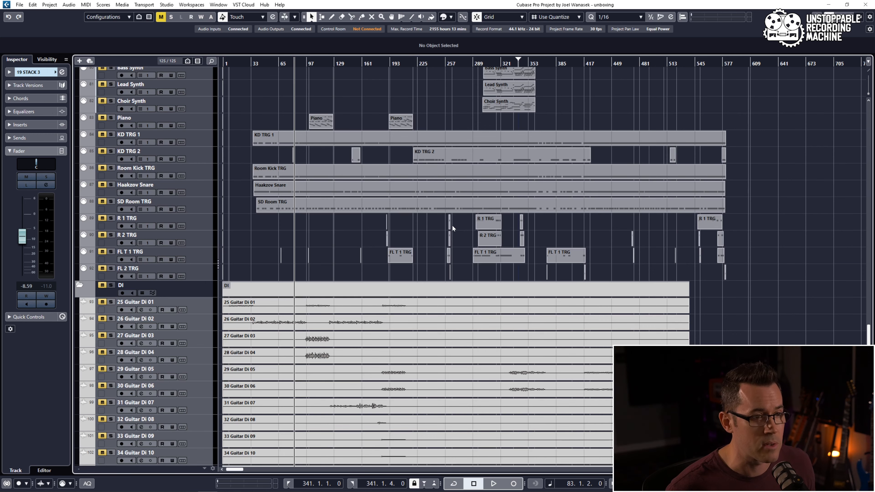
mouse_move(470, 232)
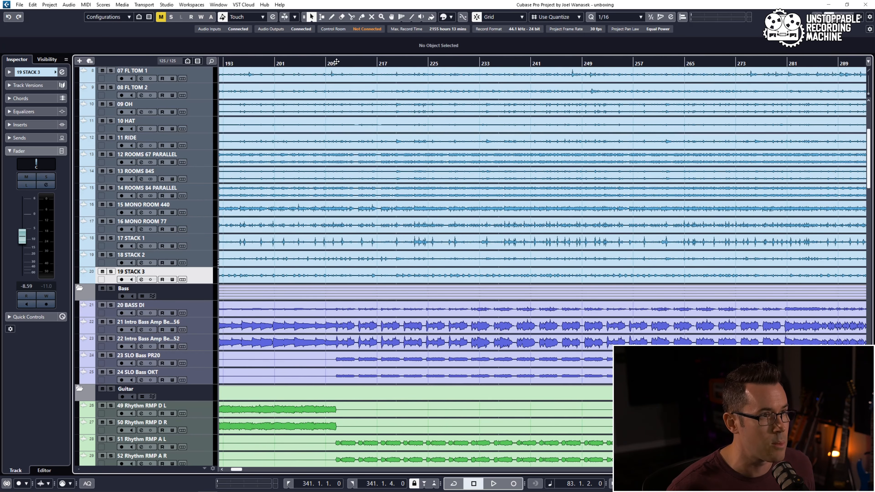
Solo 20 BASS DI, 21 Intro Bass Amp and 23 SLO Bass PR20 in turn, then scroll down to the Synths folder.
click(111, 288)
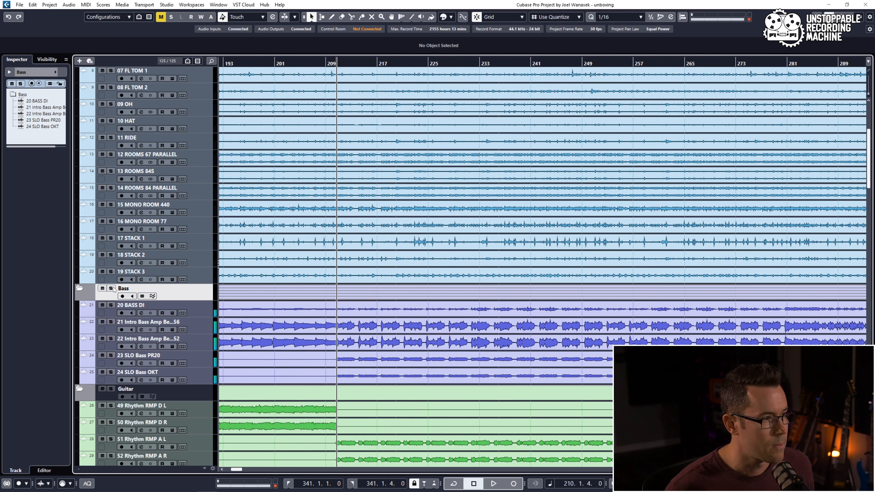
click(112, 306)
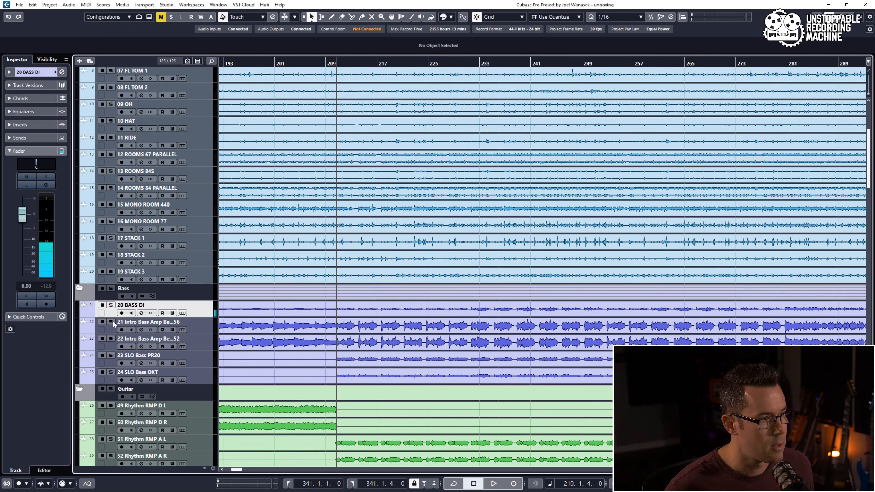
click(111, 322)
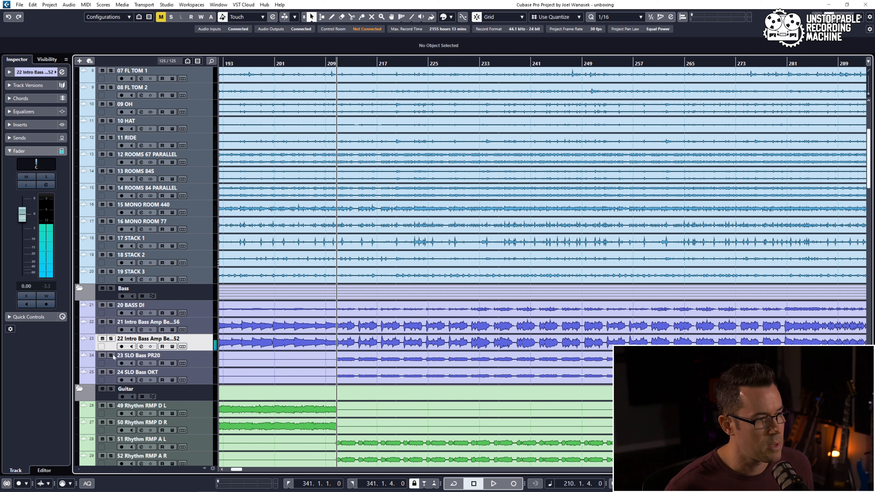
click(111, 356)
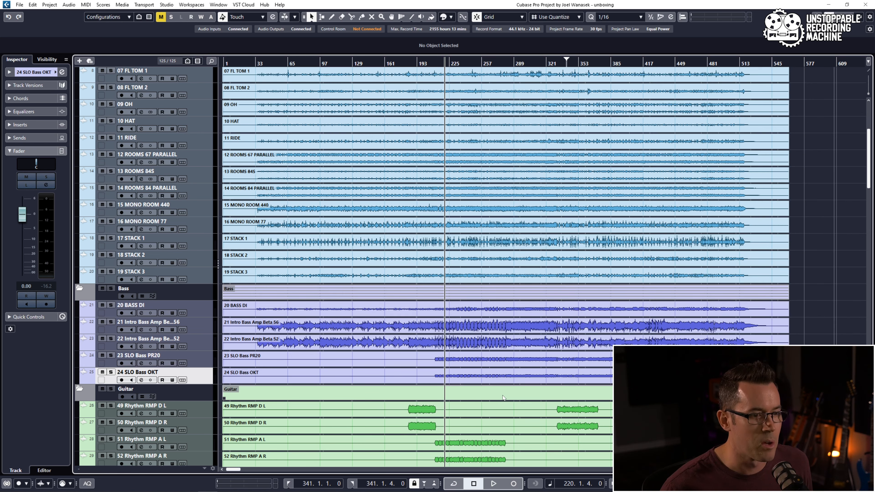
scroll(down, 3)
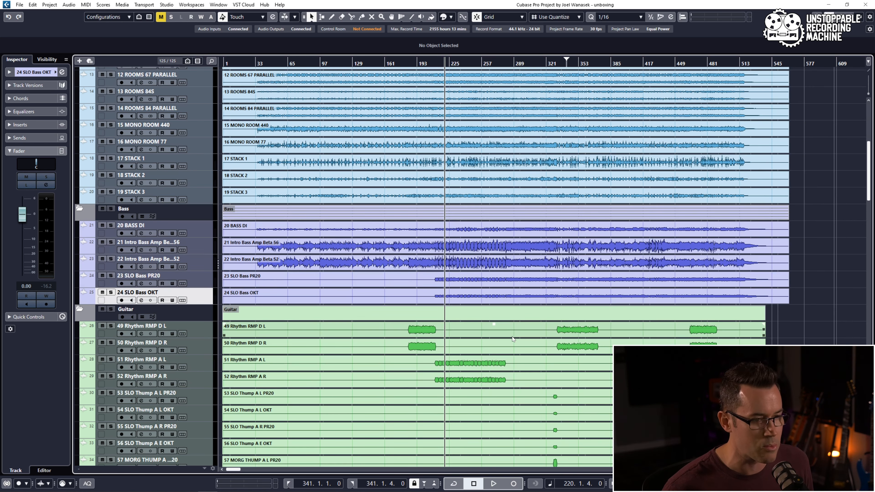
scroll(down, 3)
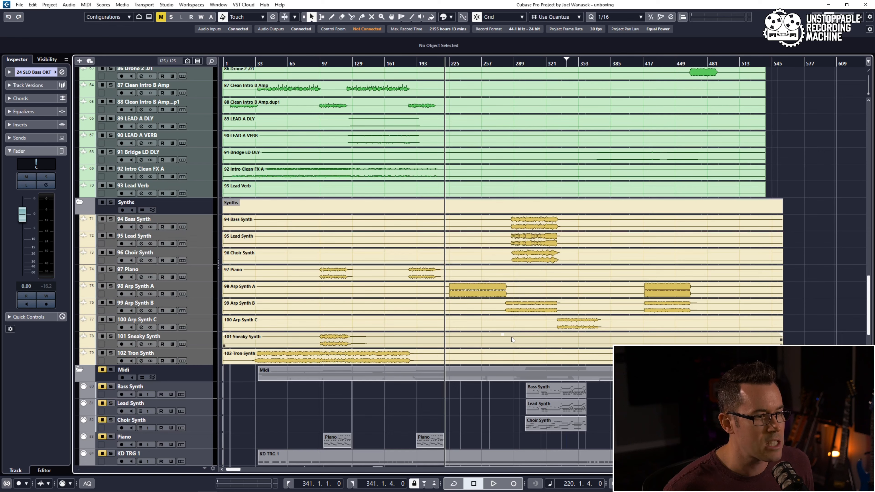
mouse_move(332, 235)
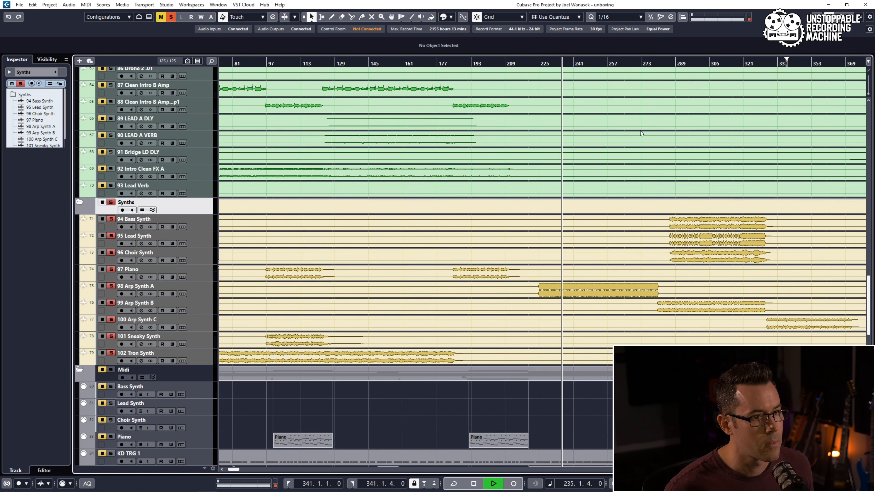
Play the soloed Synths folder from around bar 289, then unsolo it and scroll to the lead synth track.
scroll(right, 3)
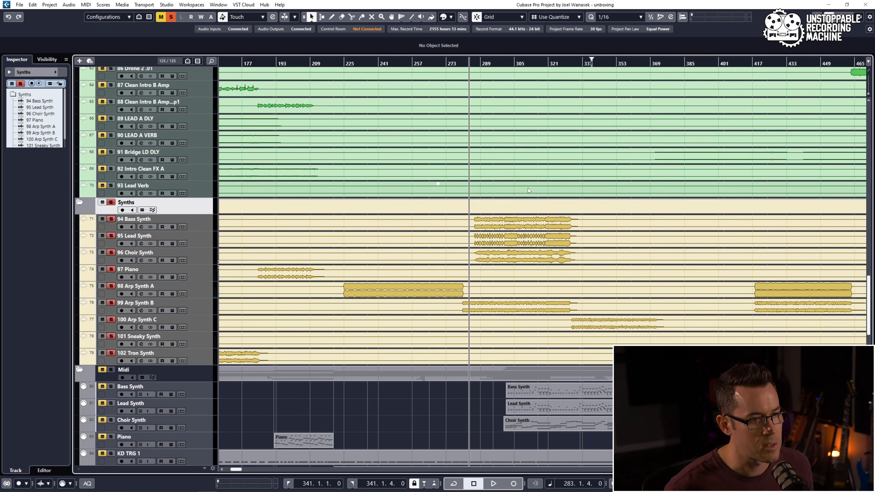
click(492, 483)
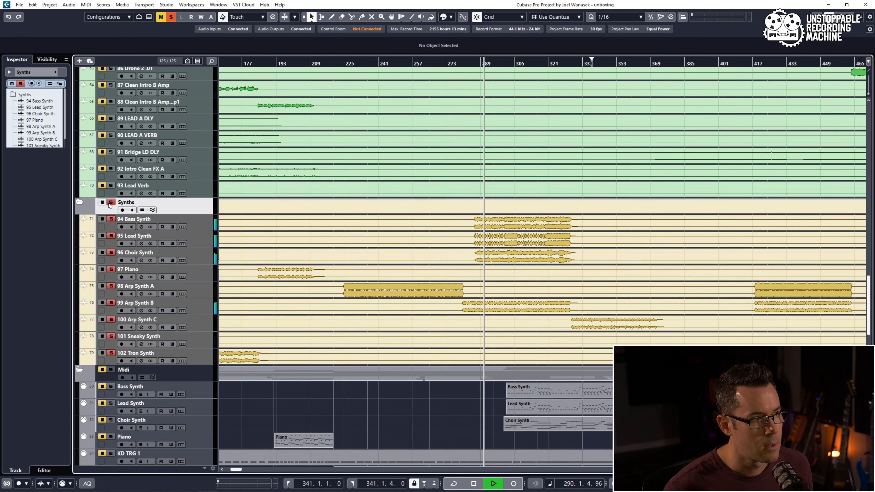
click(134, 236)
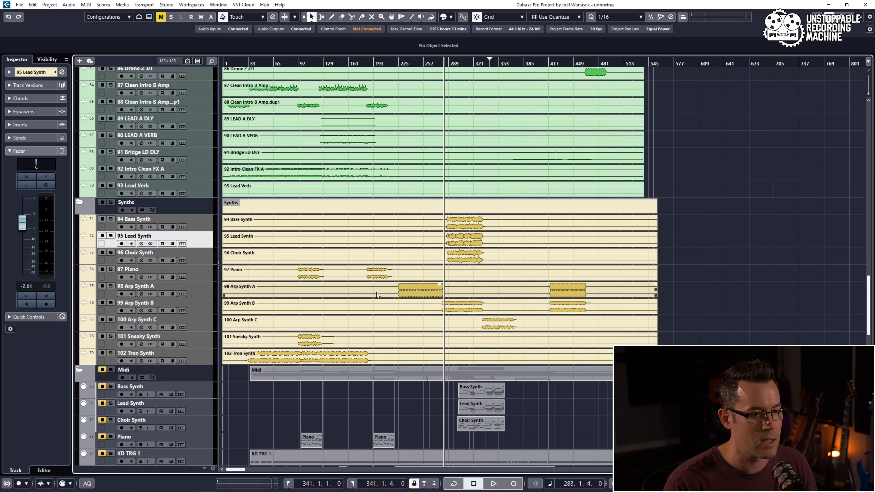
scroll(down, 3)
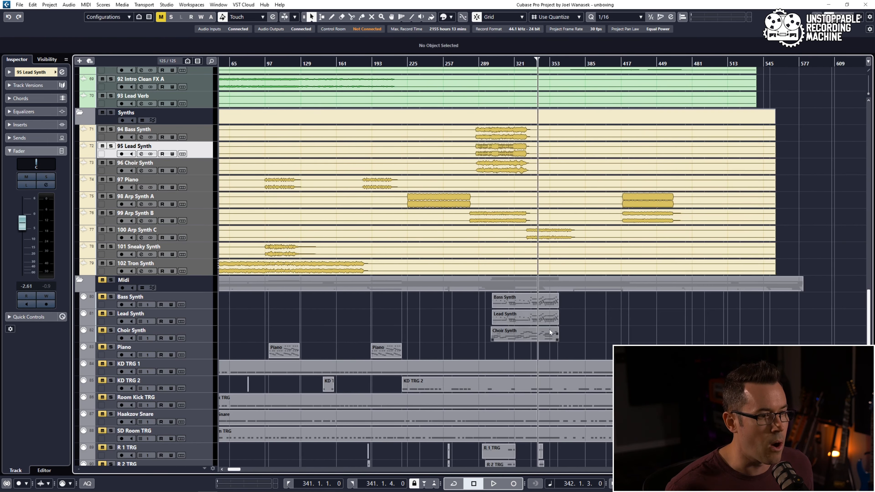
scroll(up, 3)
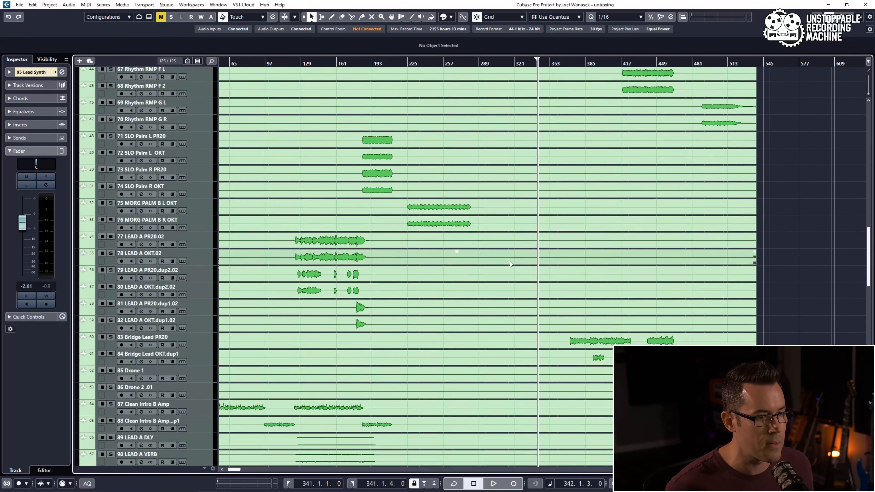
scroll(down, 3)
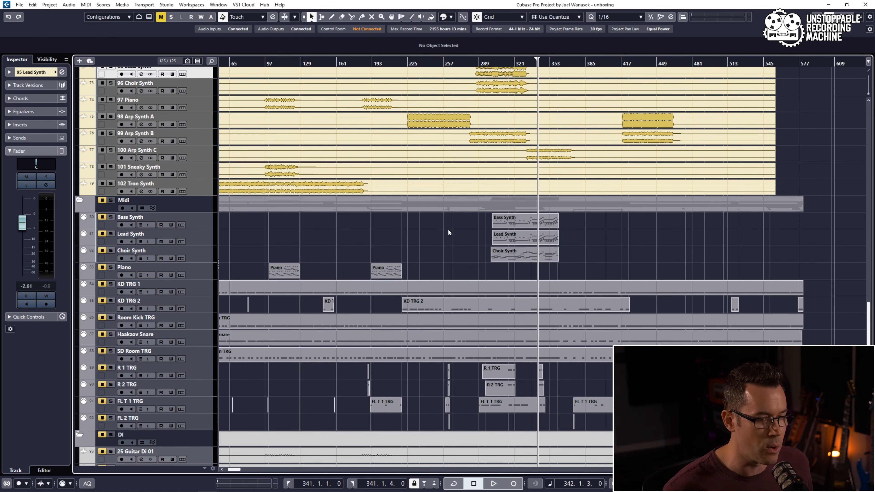
scroll(down, 3)
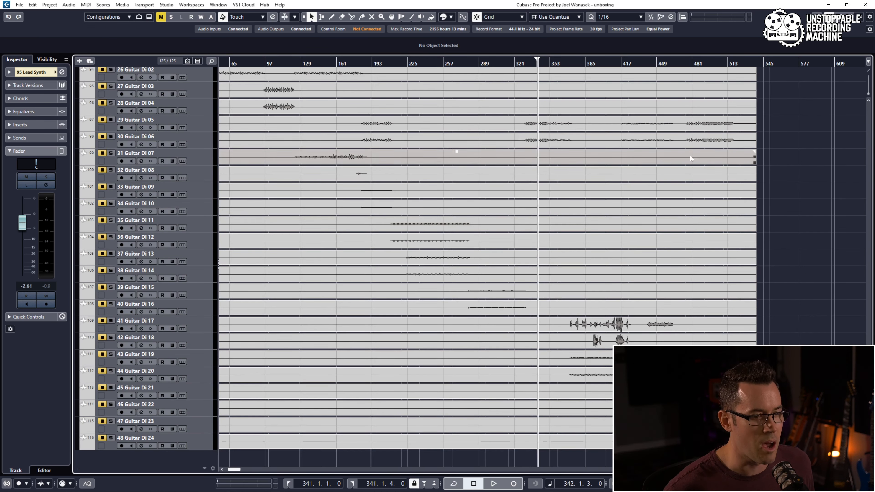
scroll(up, 3)
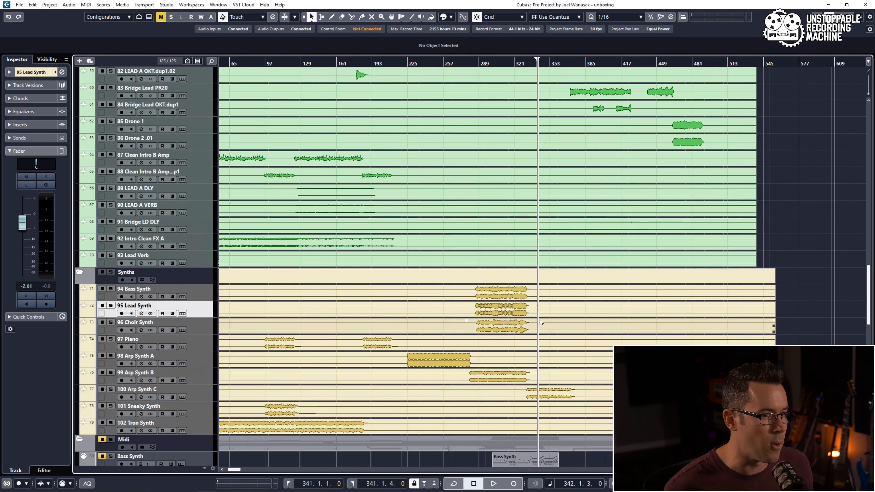
mouse_move(546, 333)
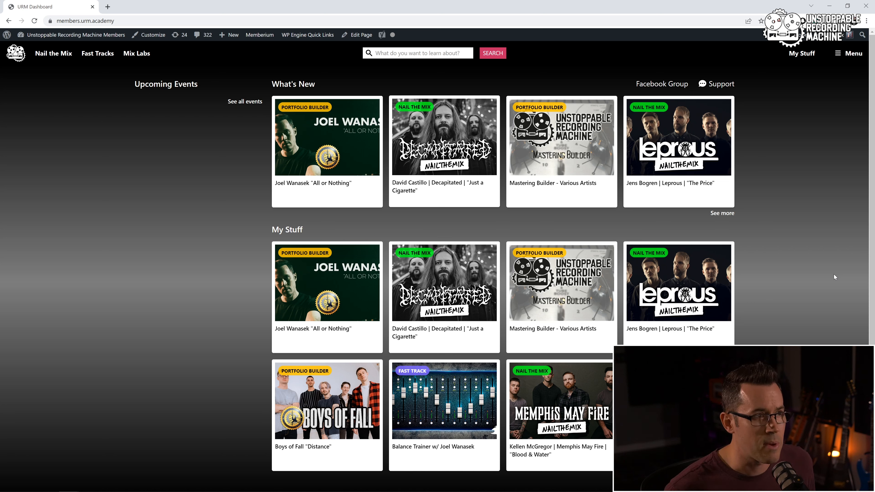
mouse_move(849, 53)
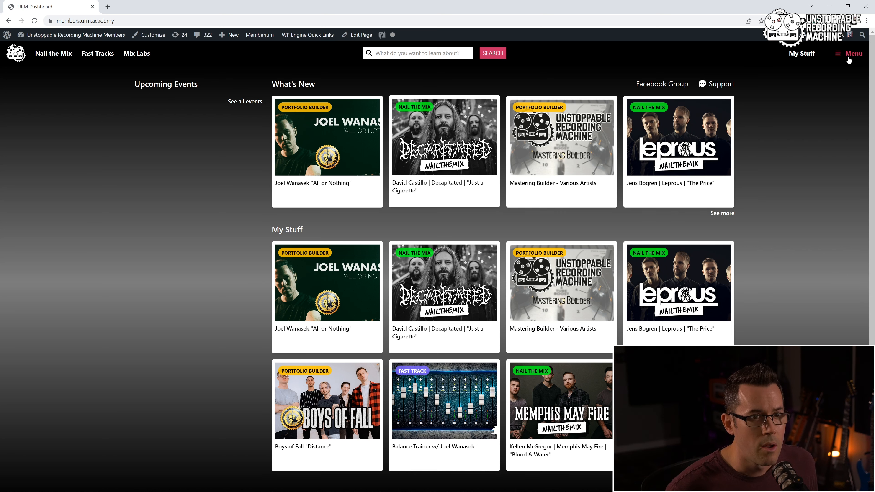
Go to the URM site's Mix Lab page from the menu and filter it to Guitar tutorials only.
click(853, 53)
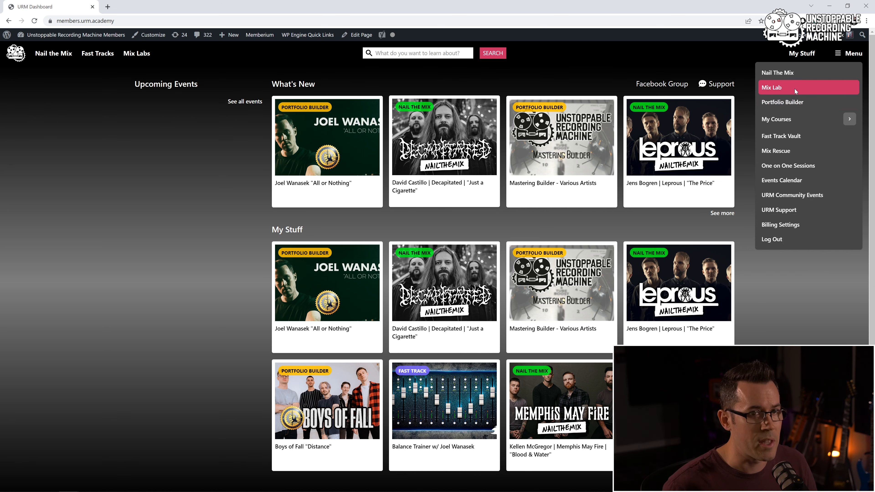
click(772, 87)
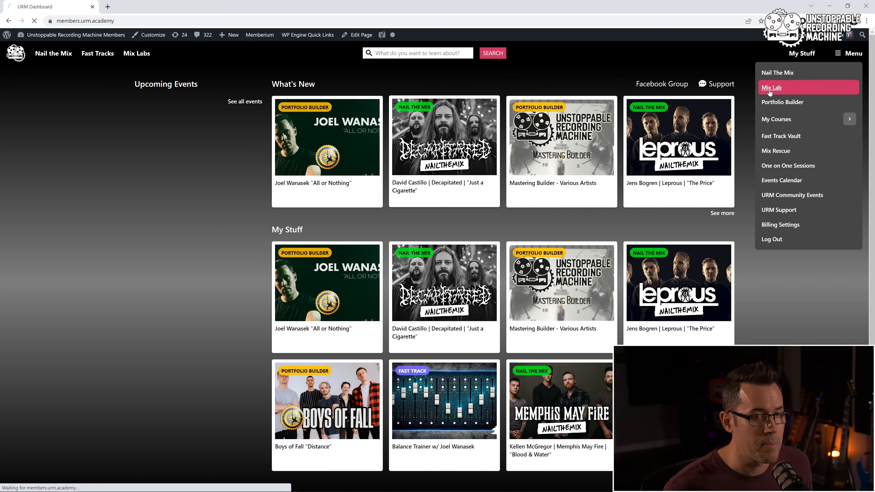
click(772, 87)
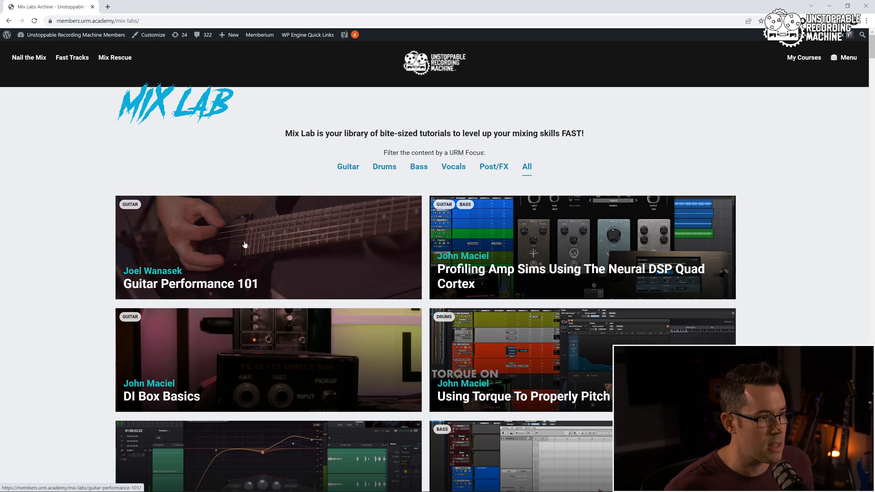
click(348, 167)
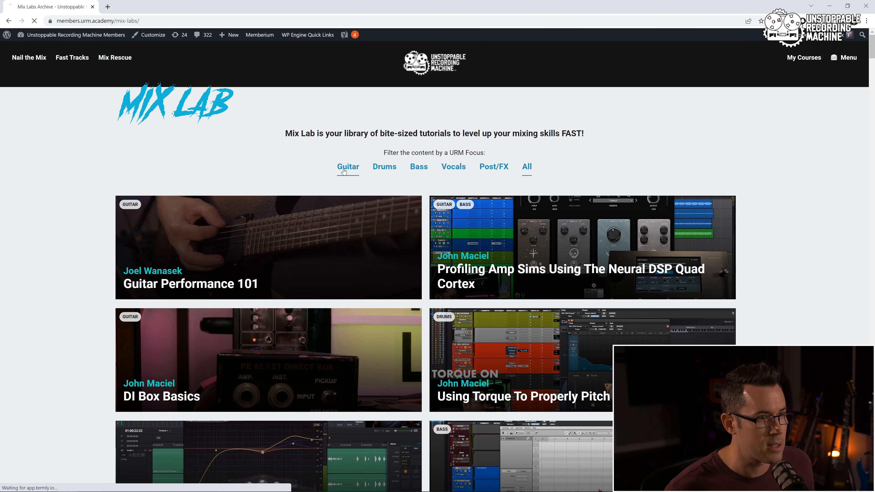
click(347, 166)
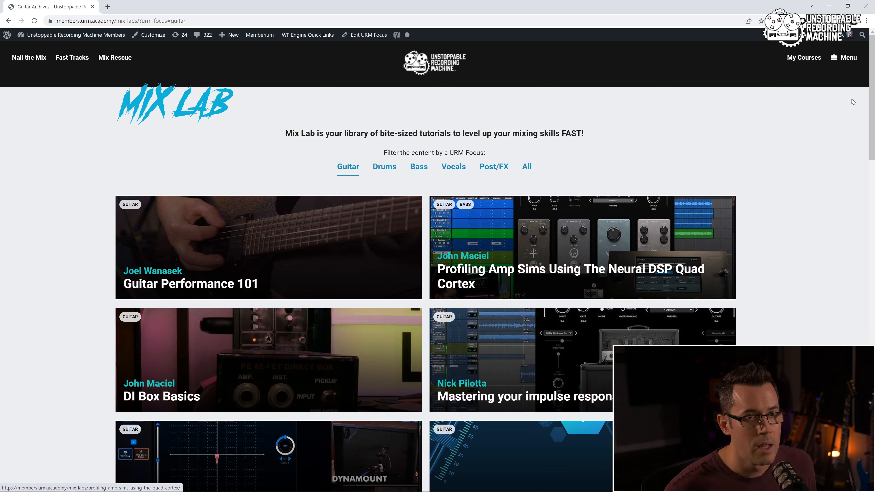
Navigate via the site Menu to Portfolio Builder and skim its mix sessions, ending back at the top.
click(848, 58)
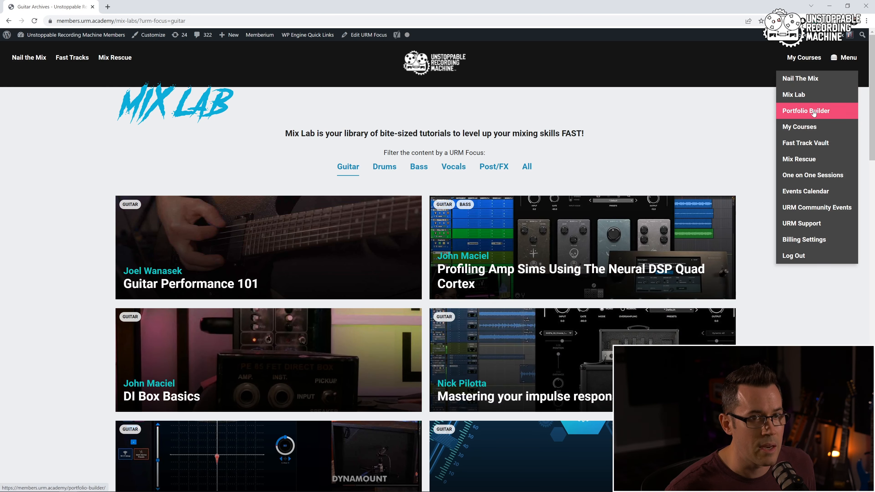
click(806, 110)
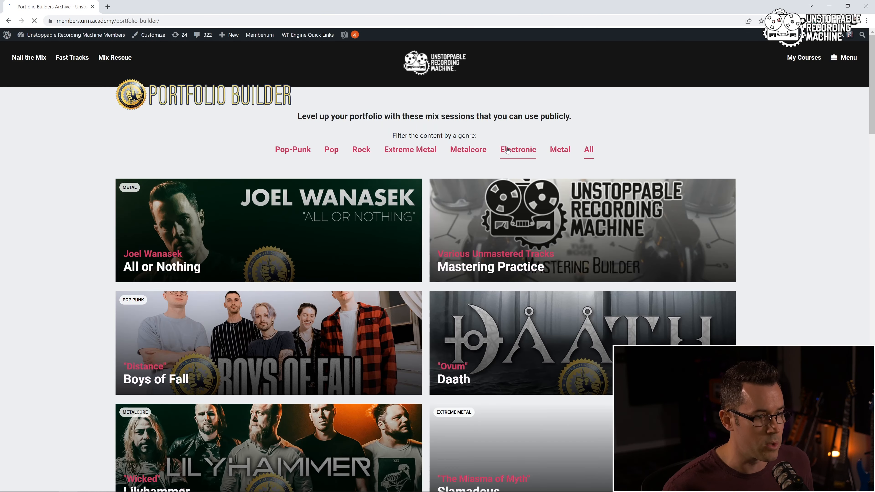
scroll(down, 3)
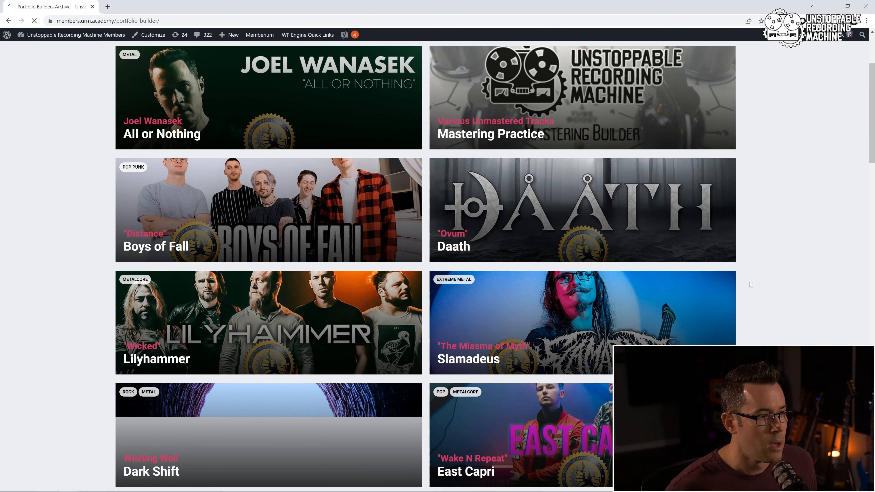
scroll(down, 3)
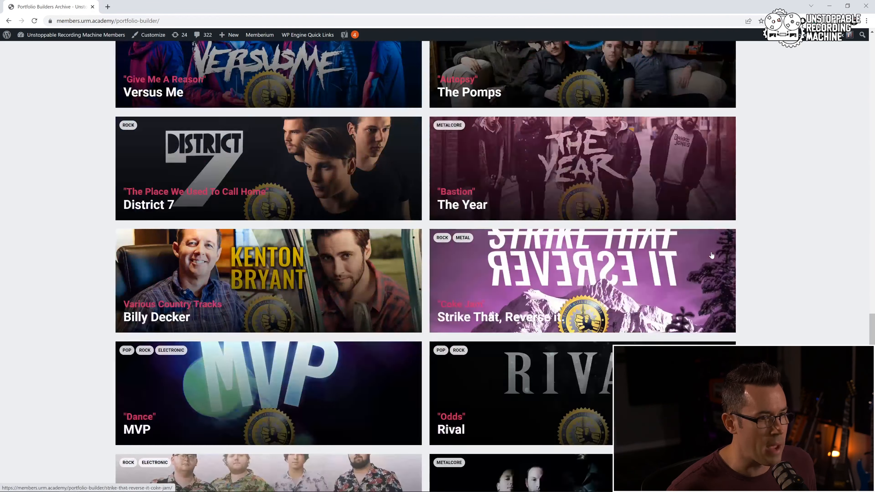
scroll(down, 3)
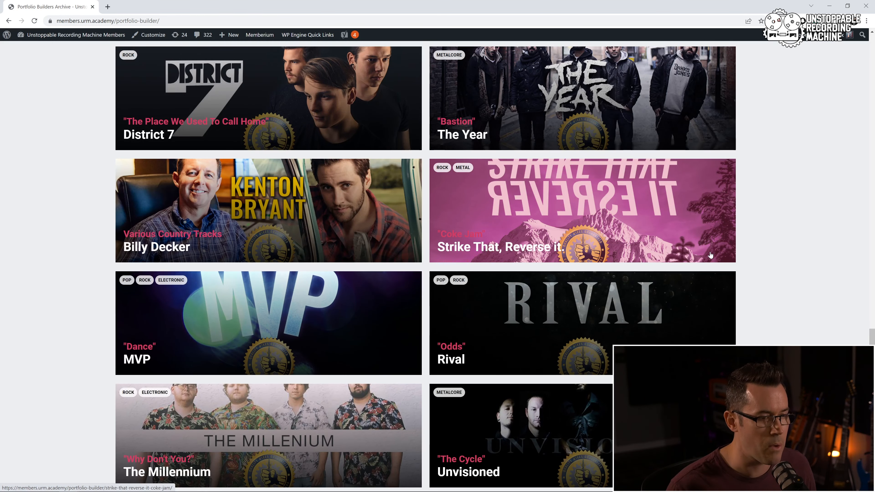
scroll(up, 3)
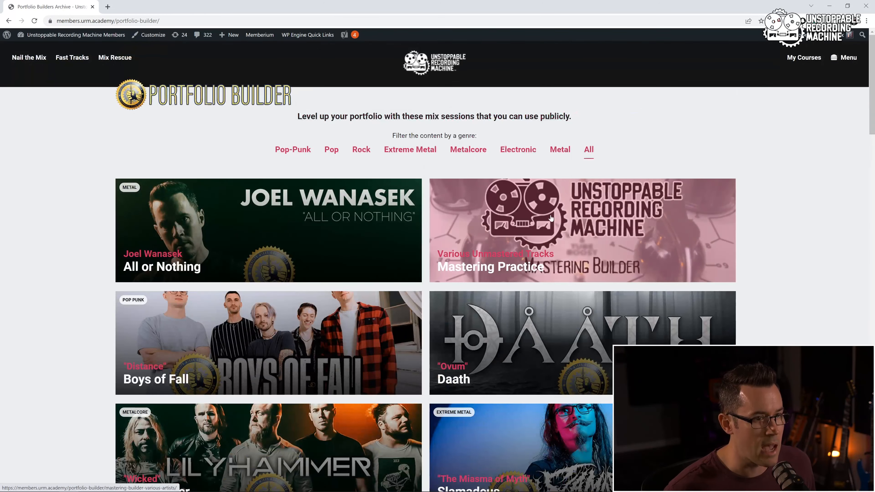
scroll(down, 3)
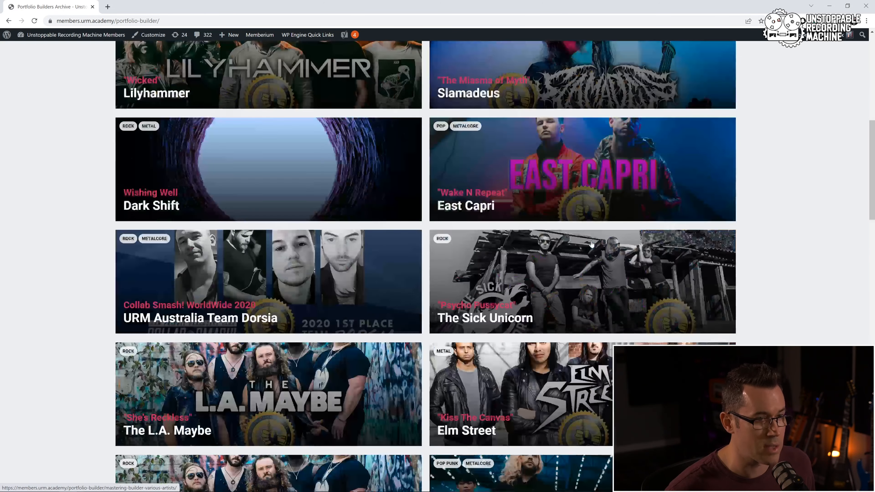
scroll(up, 3)
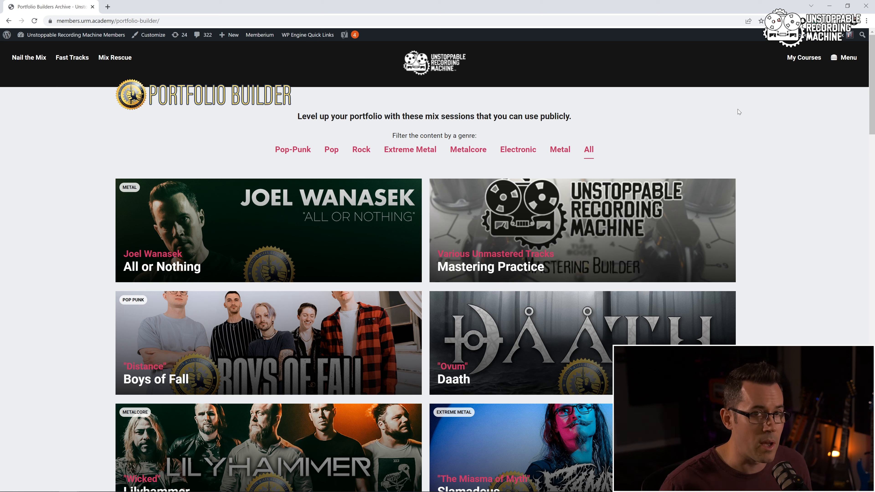
Navigate via the site Menu to Mix Rescue and scroll partway through its episode list.
click(844, 57)
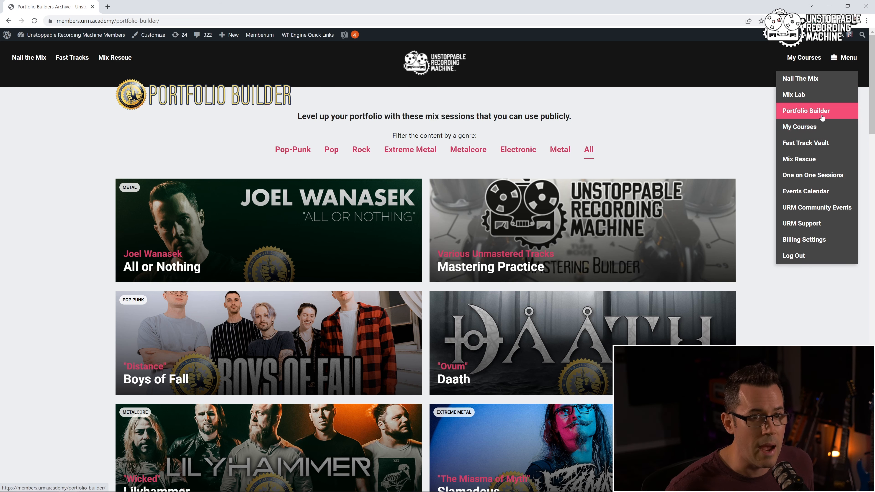
click(798, 158)
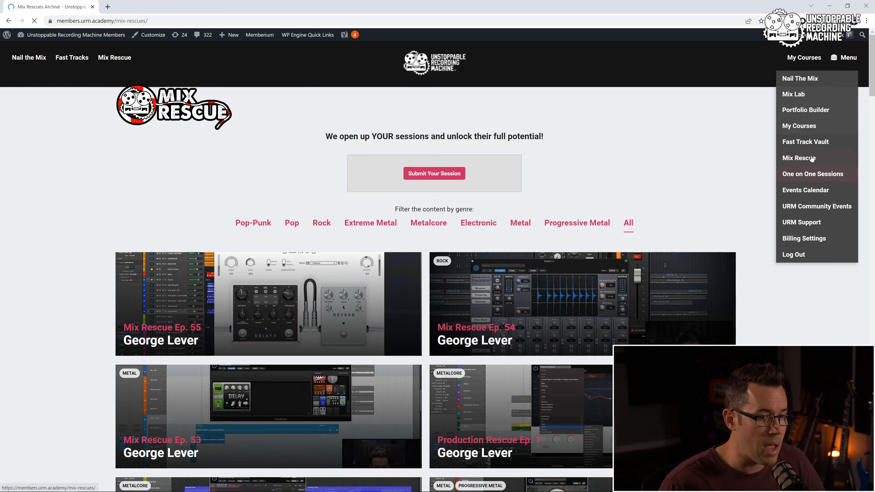
scroll(down, 3)
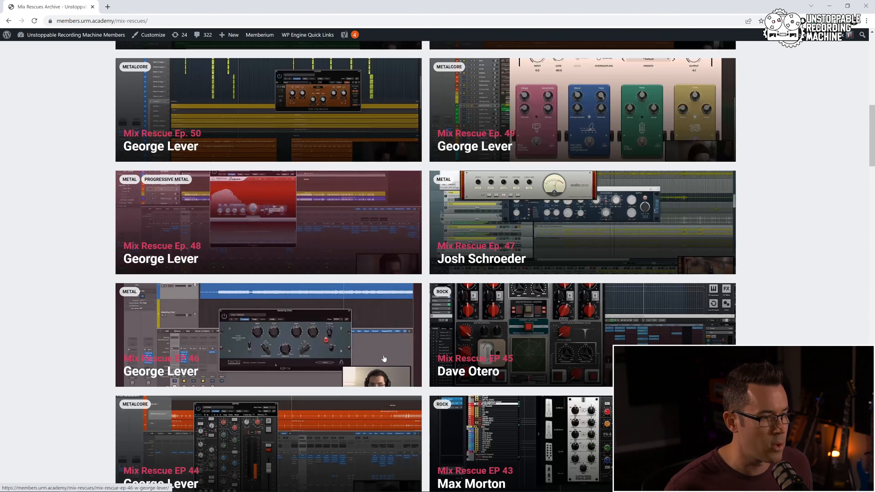
scroll(down, 3)
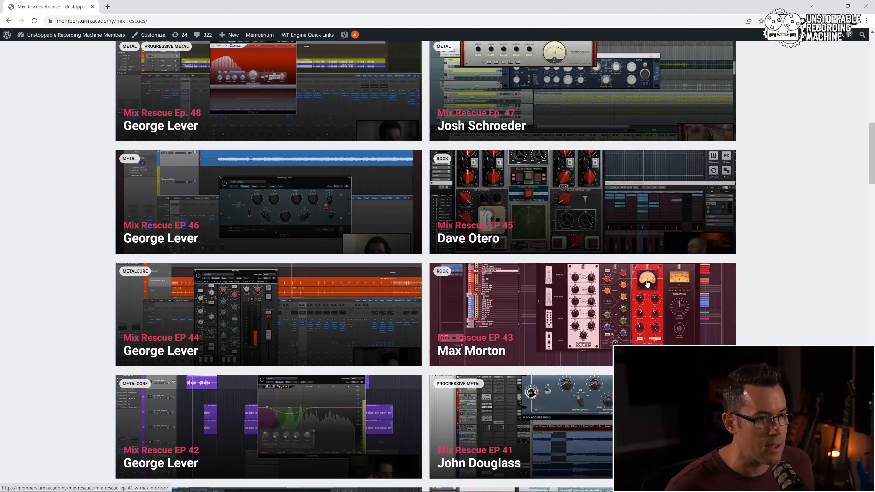
mouse_move(775, 251)
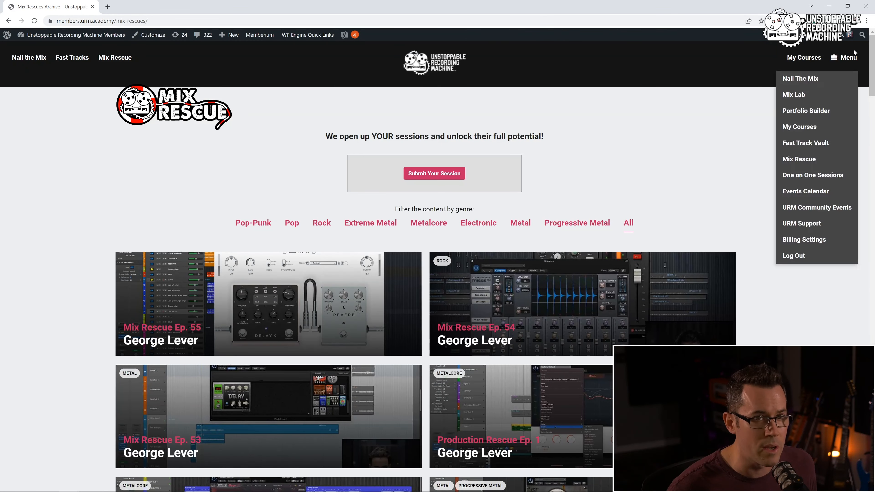
mouse_move(808, 163)
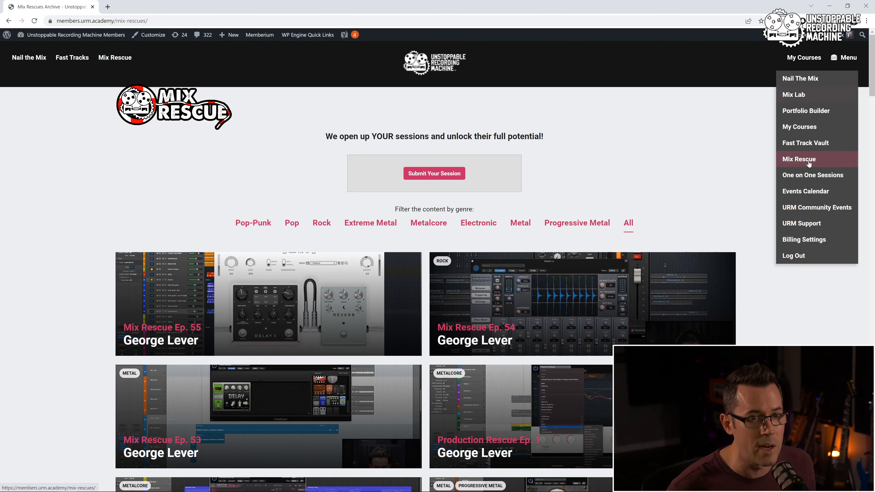
mouse_move(813, 175)
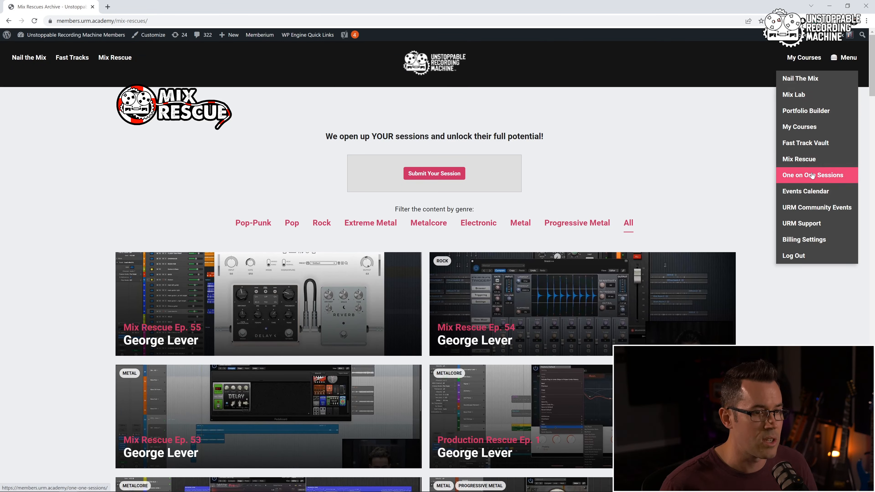